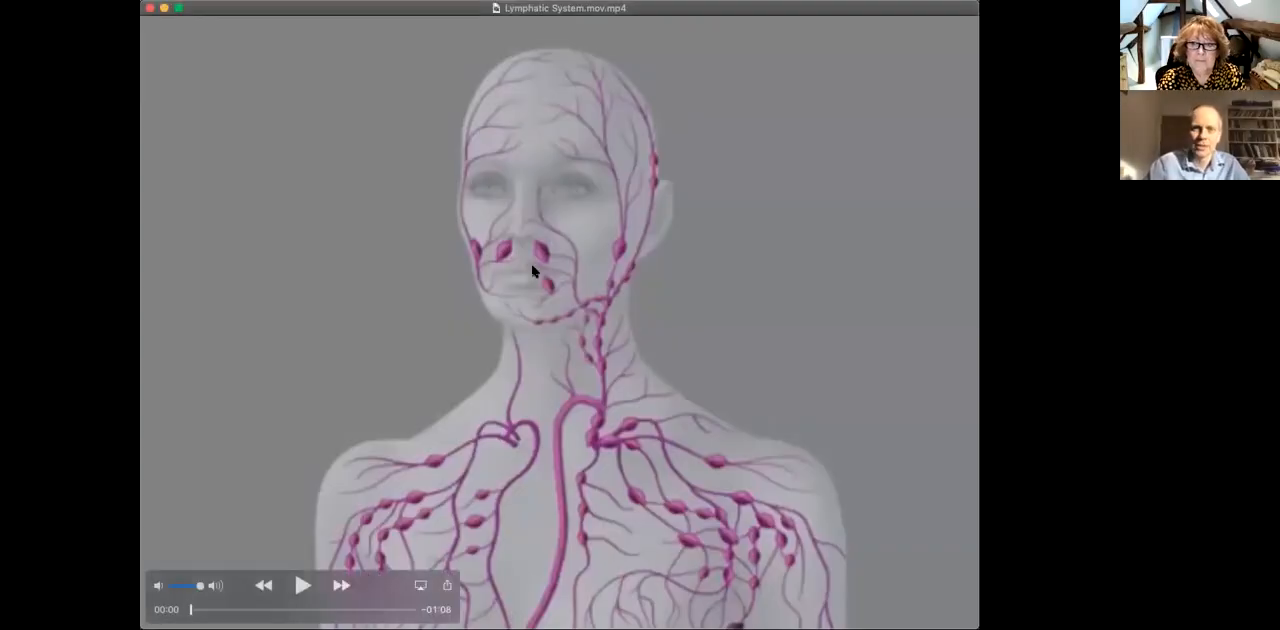
pyautogui.moveTo(360, 468)
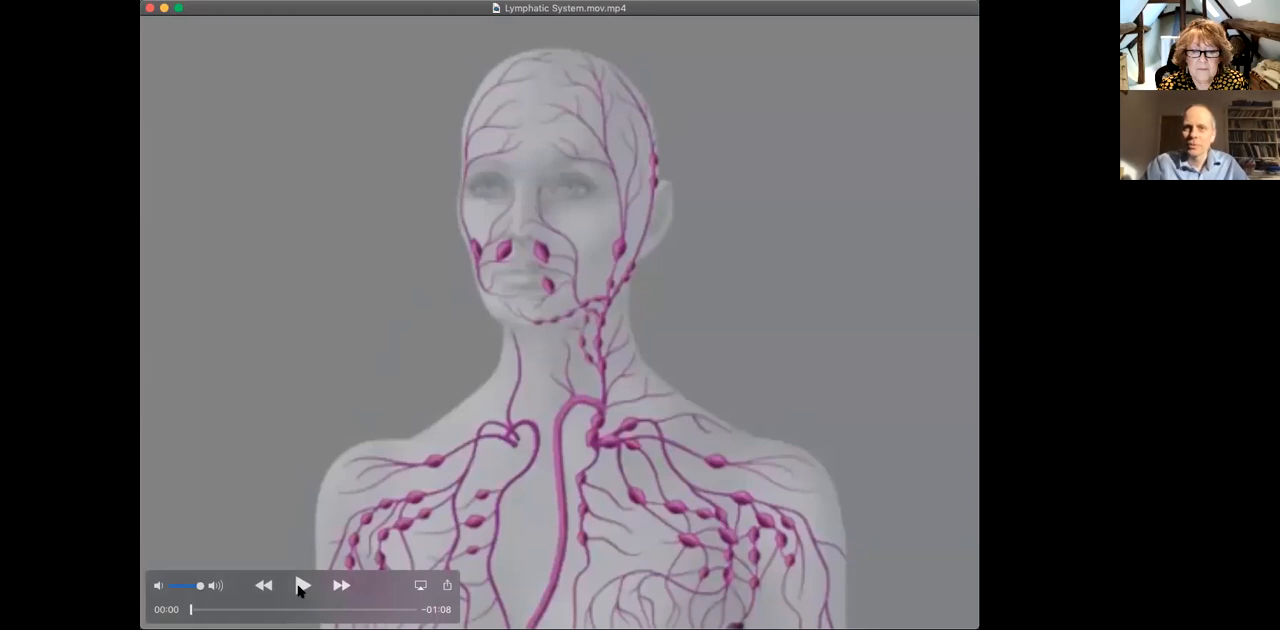
# Play the Lymphatic System animation from the start to the tissue-cells-and-blood-vessels scene.
pyautogui.click(304, 584)
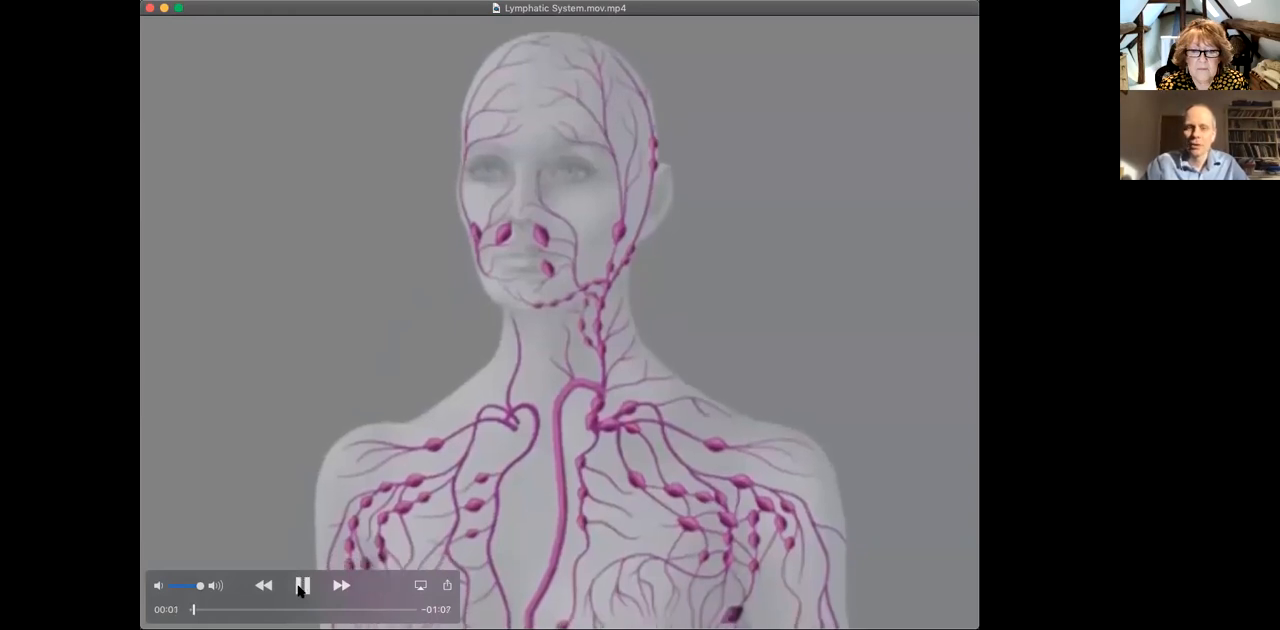
pyautogui.click(302, 584)
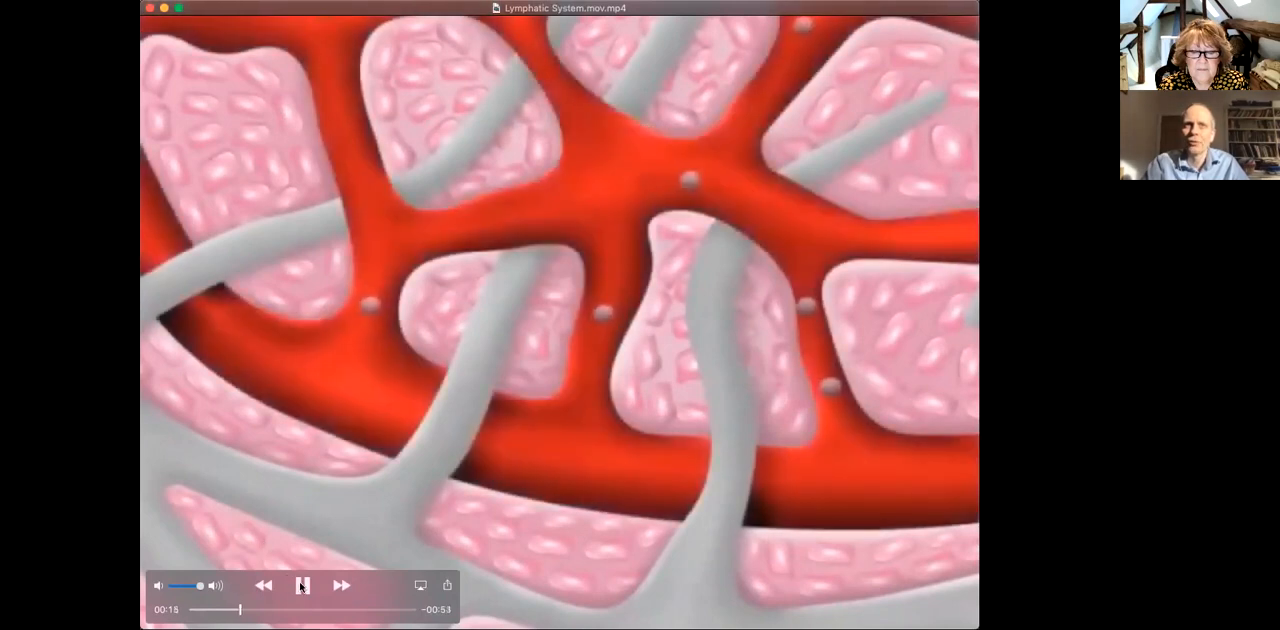
# Pause on the tissue scene, then resume until the lymph node cross-section plays around 40 seconds.
pyautogui.click(302, 584)
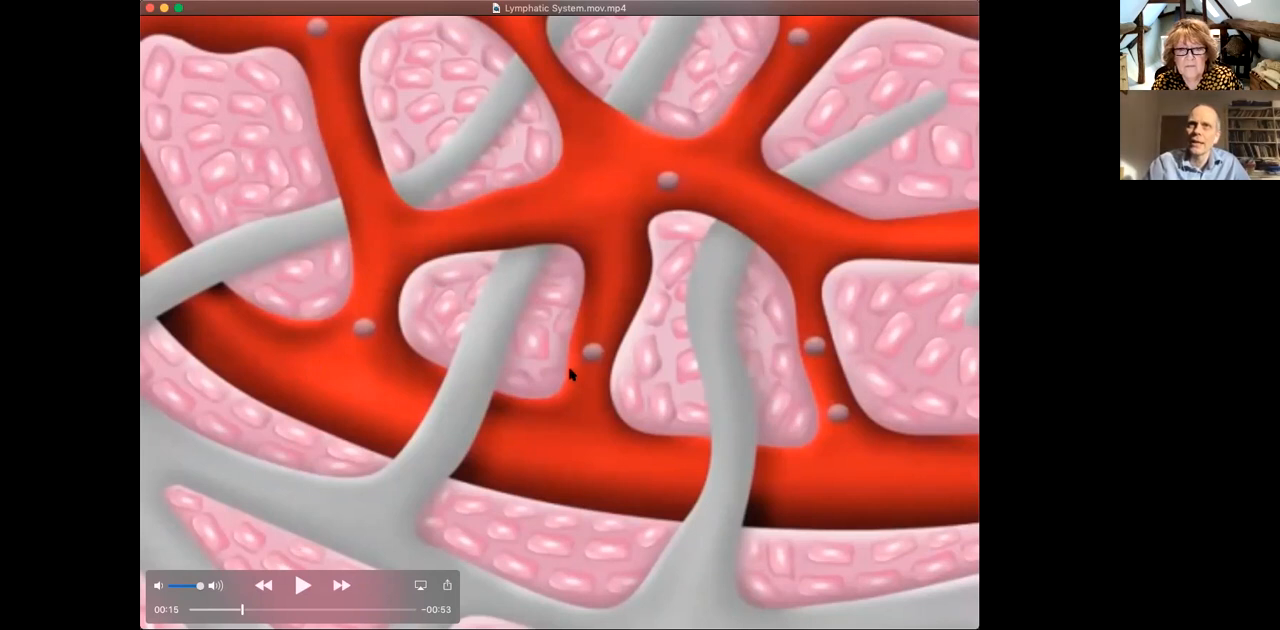
pyautogui.moveTo(624, 222)
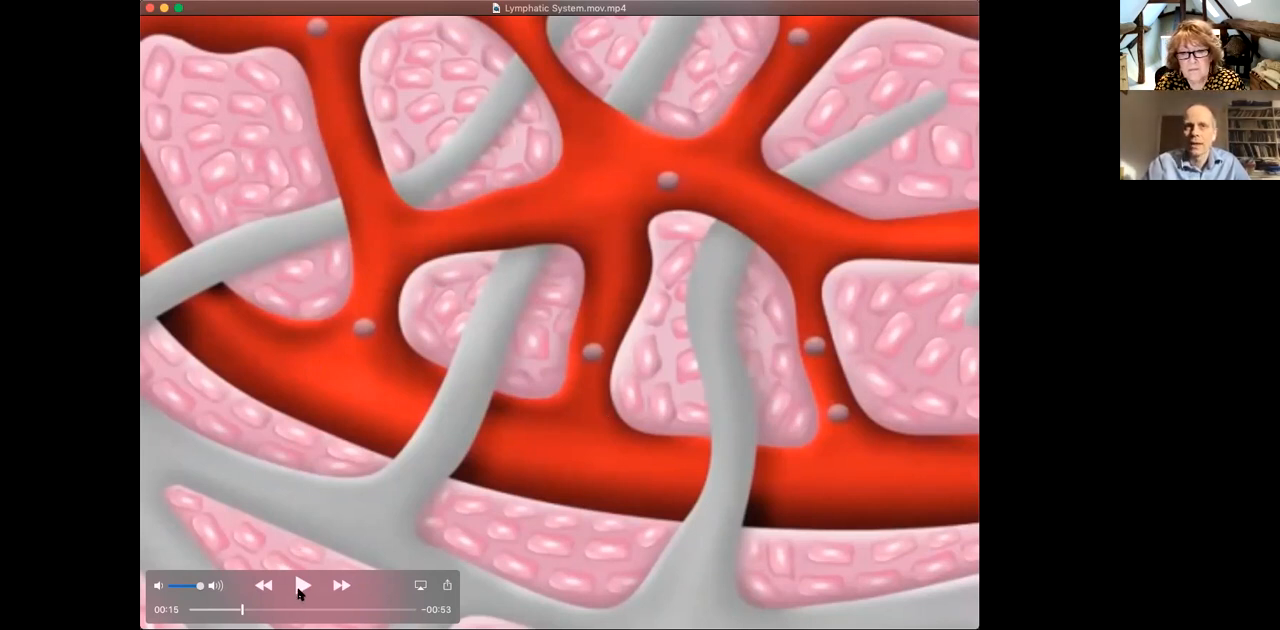
pyautogui.click(304, 584)
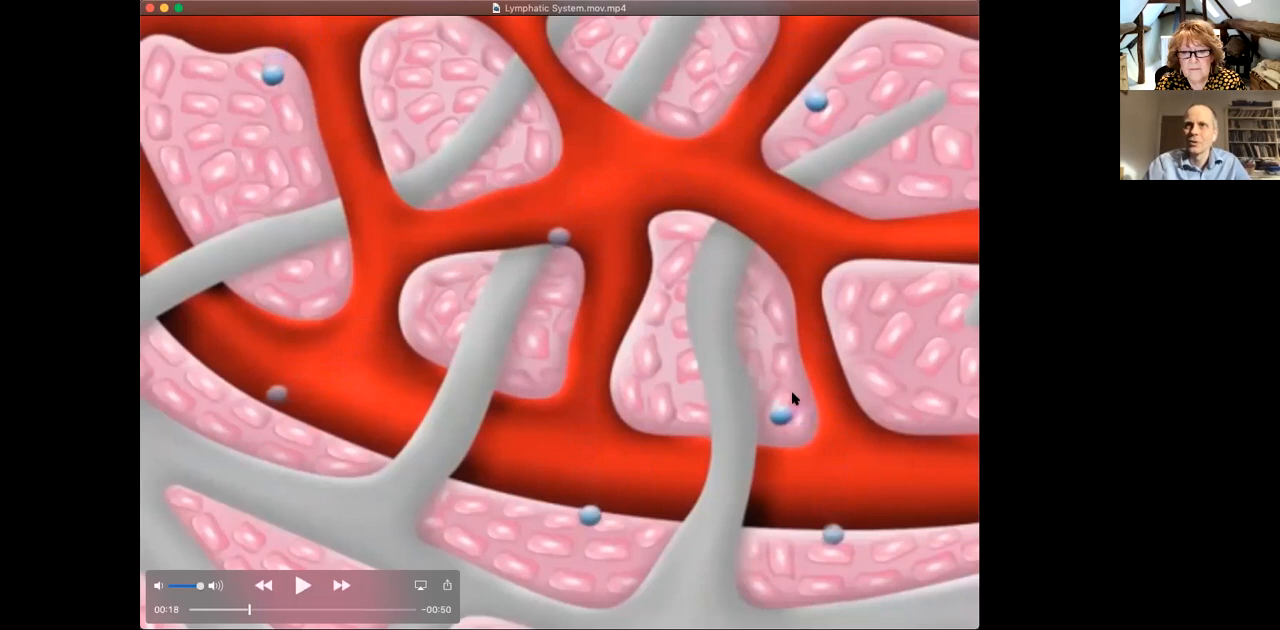
pyautogui.moveTo(752, 320)
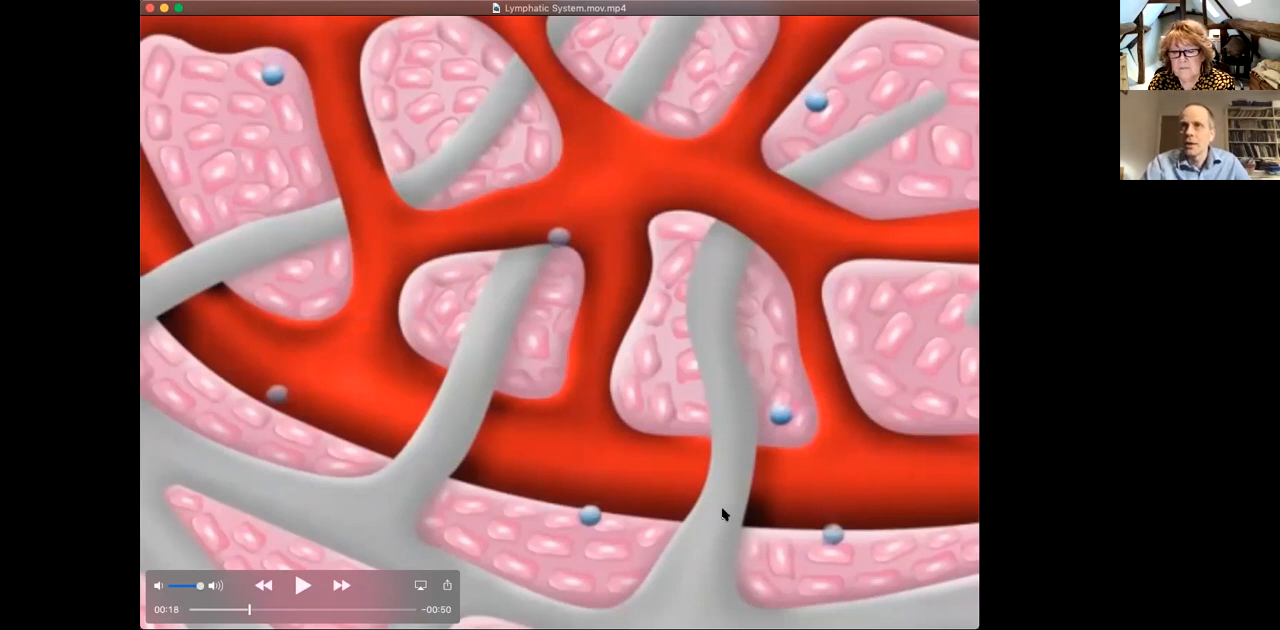
pyautogui.moveTo(312, 332)
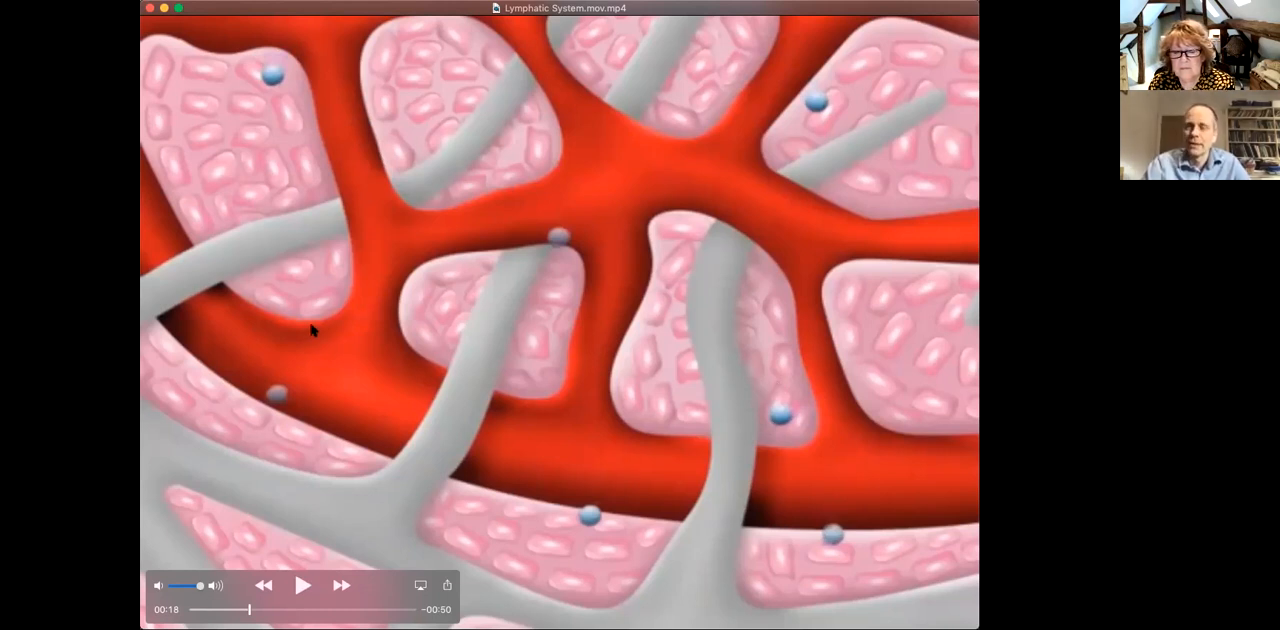
pyautogui.moveTo(476, 328)
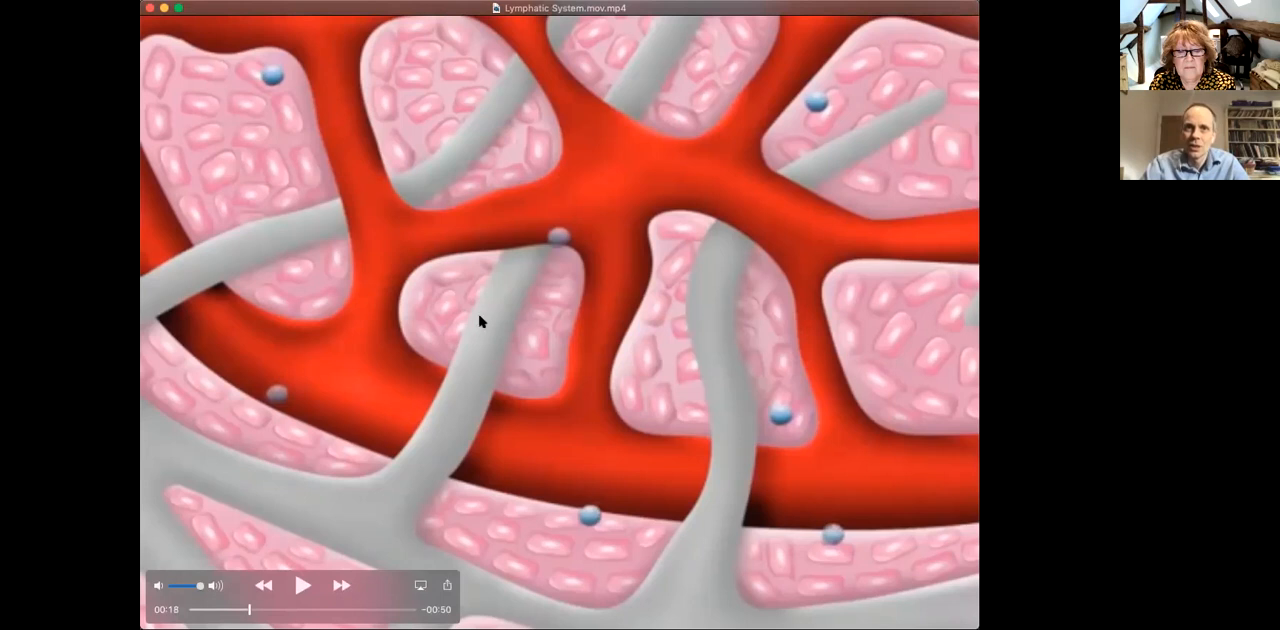
pyautogui.moveTo(424, 362)
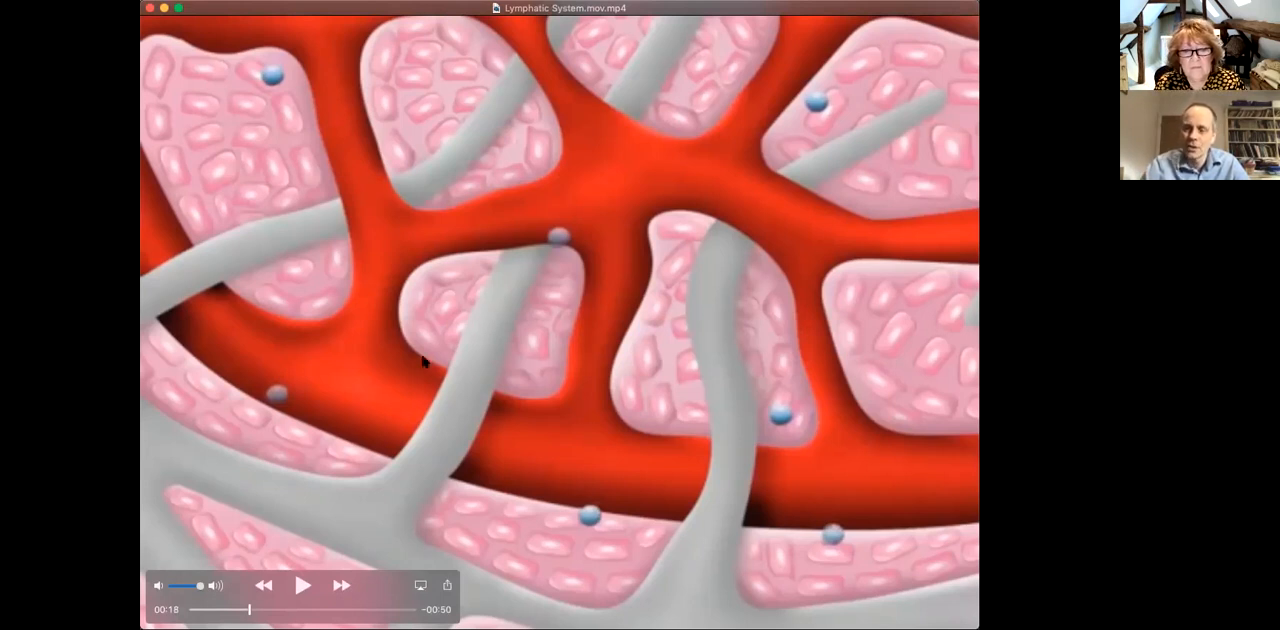
pyautogui.moveTo(296, 556)
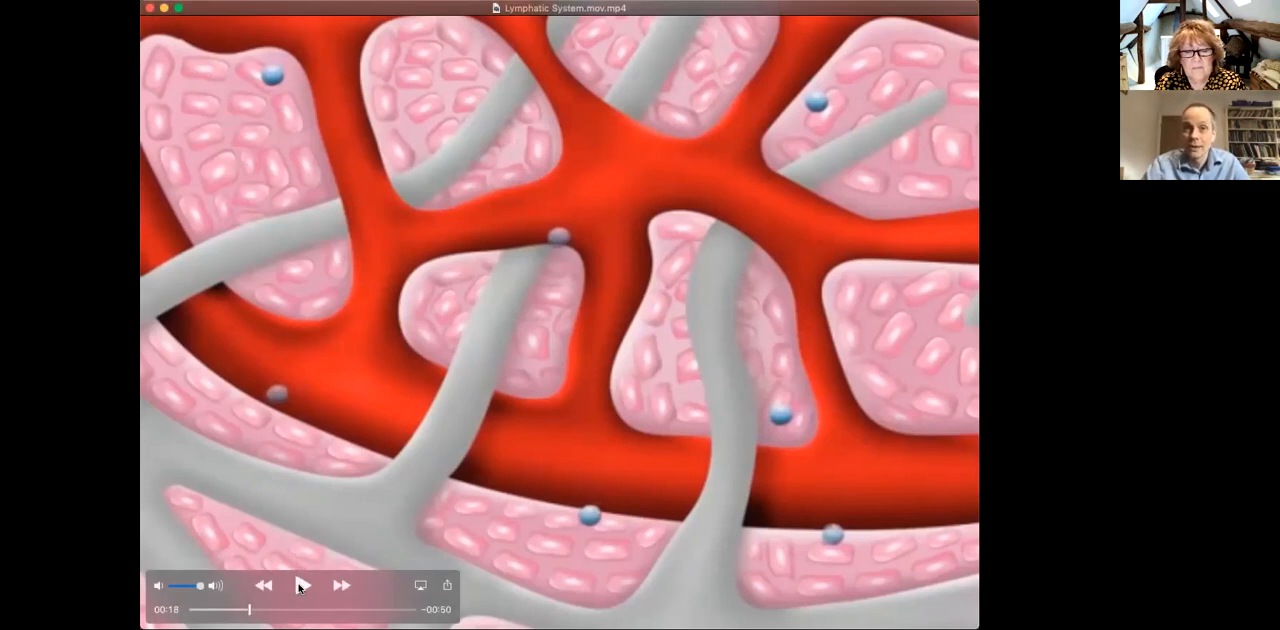
pyautogui.click(302, 584)
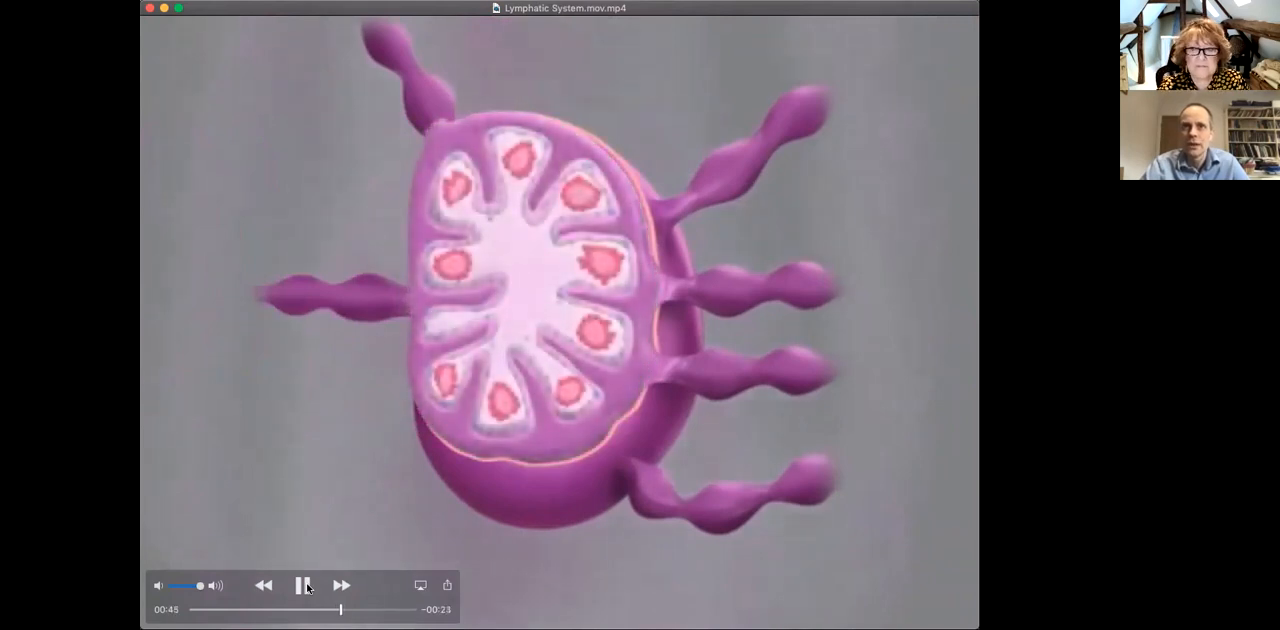
# Pause the animation at about 40 seconds on the lymph node cross-section.
pyautogui.click(304, 584)
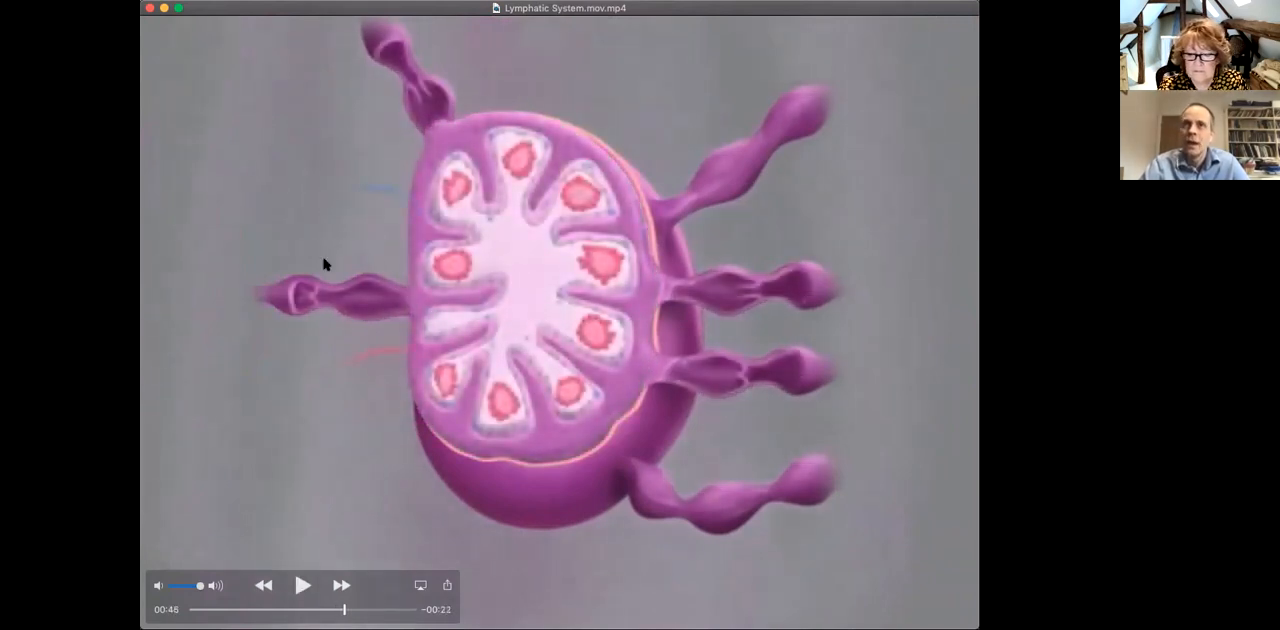
pyautogui.moveTo(520, 378)
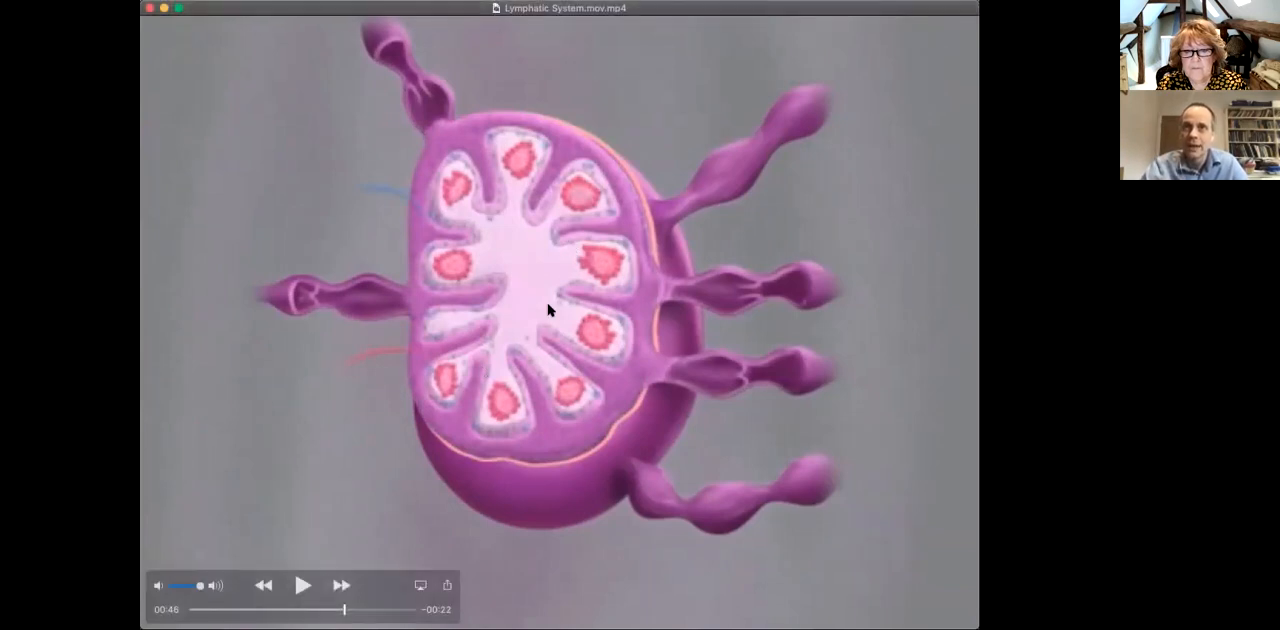
pyautogui.moveTo(542, 438)
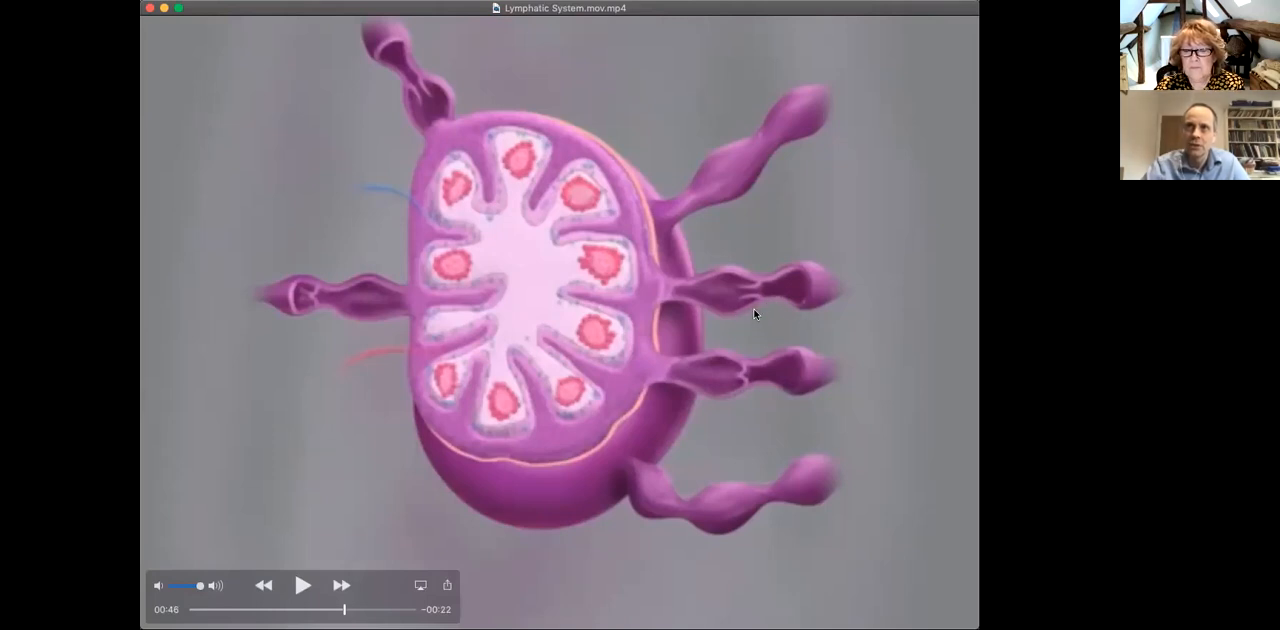
pyautogui.moveTo(760, 290)
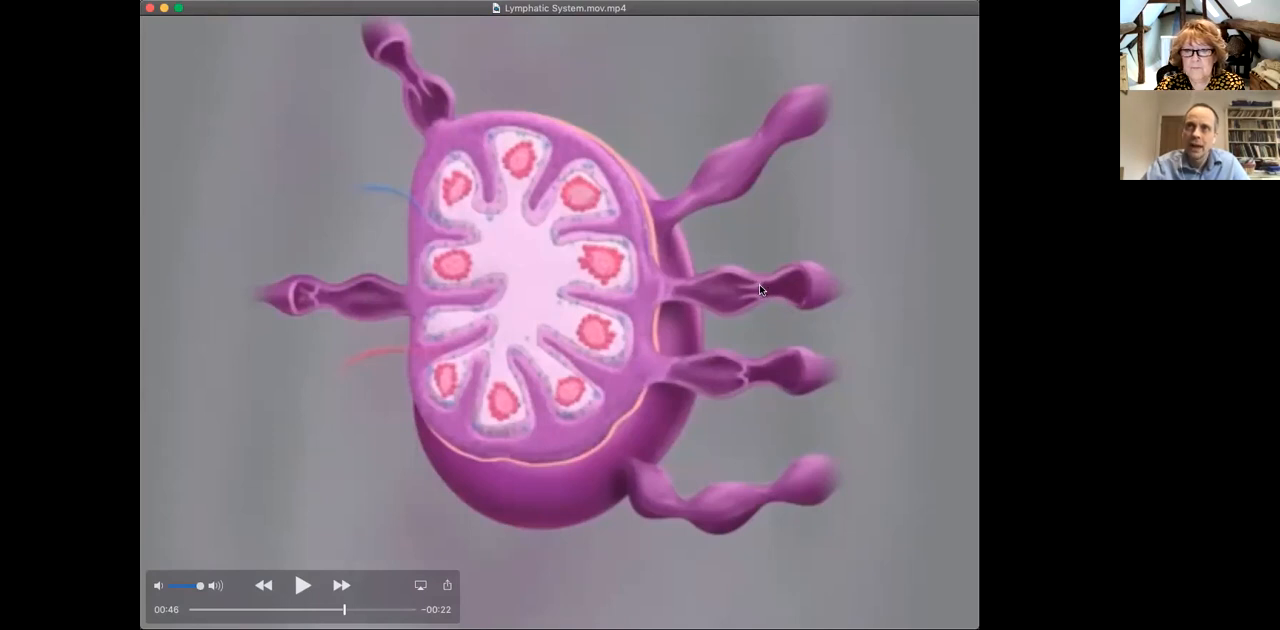
pyautogui.moveTo(744, 296)
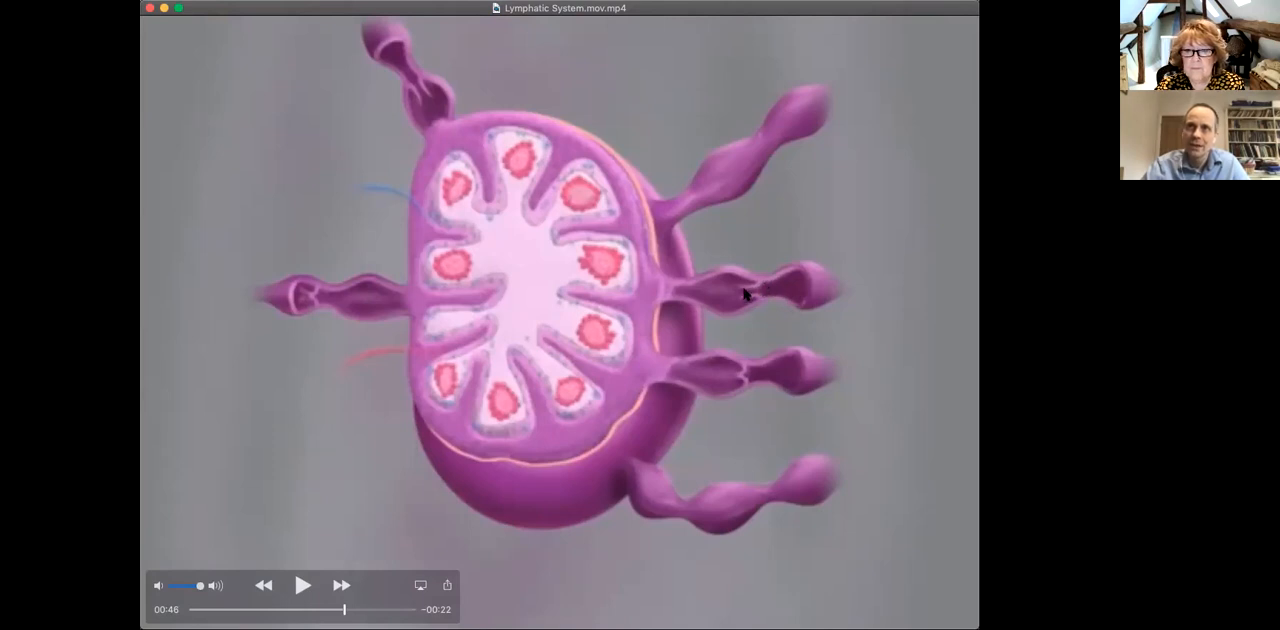
pyautogui.moveTo(750, 320)
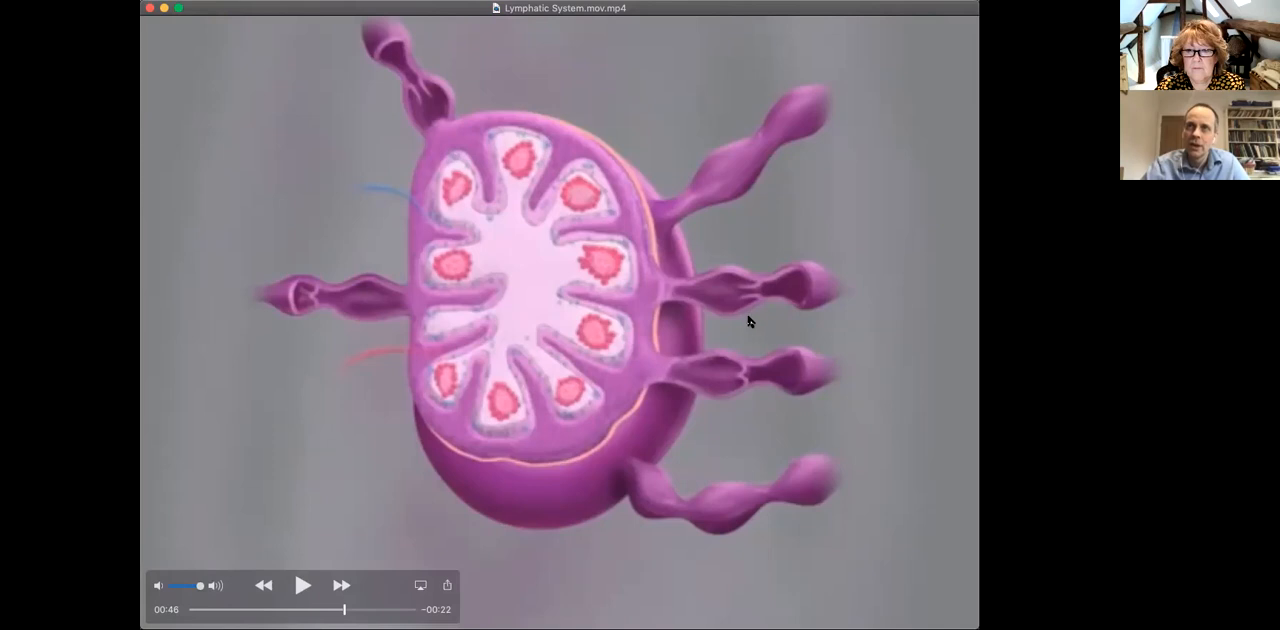
pyautogui.moveTo(678, 282)
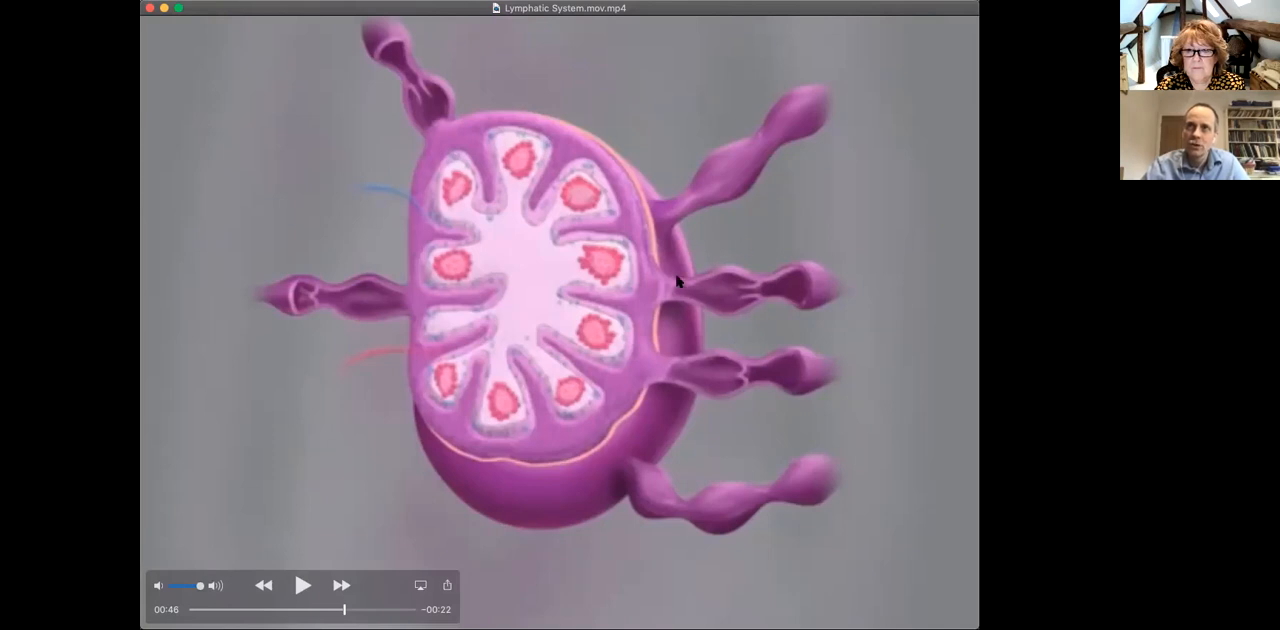
pyautogui.moveTo(696, 296)
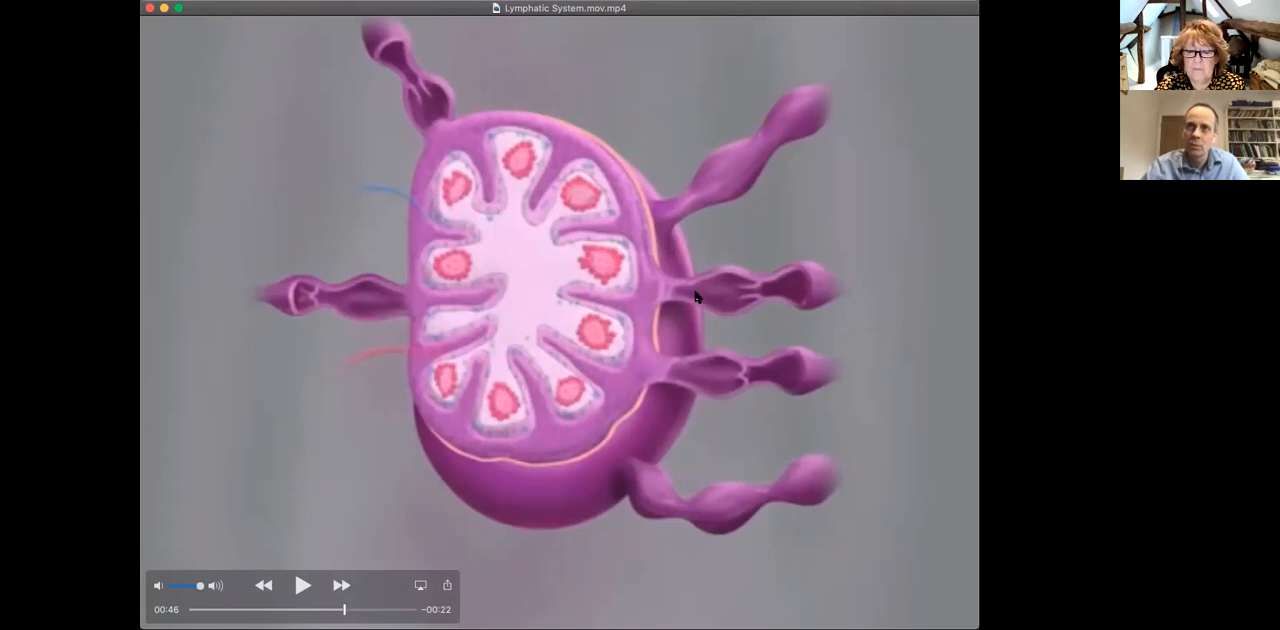
pyautogui.moveTo(744, 300)
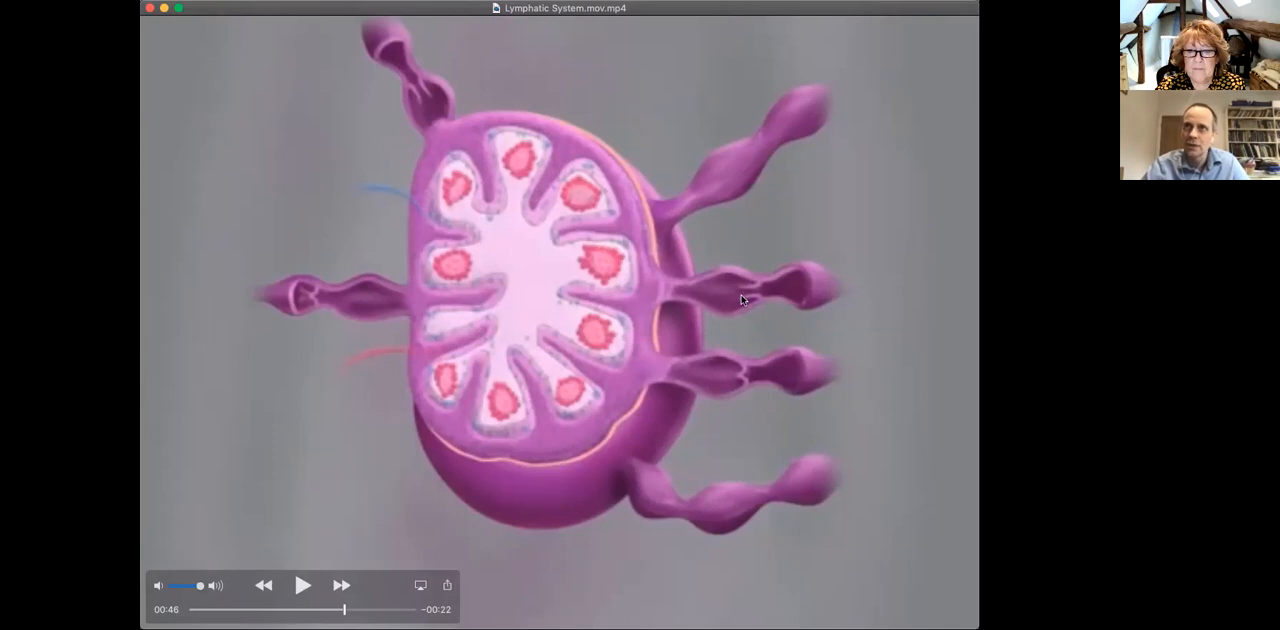
pyautogui.moveTo(820, 298)
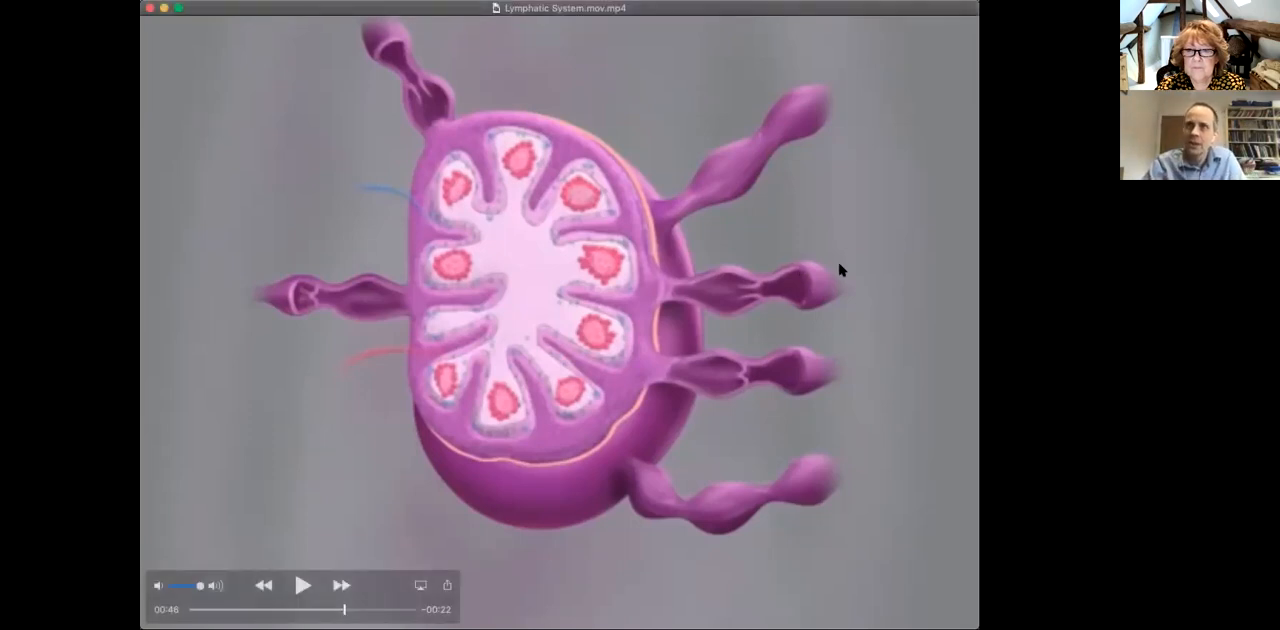
pyautogui.moveTo(620, 300)
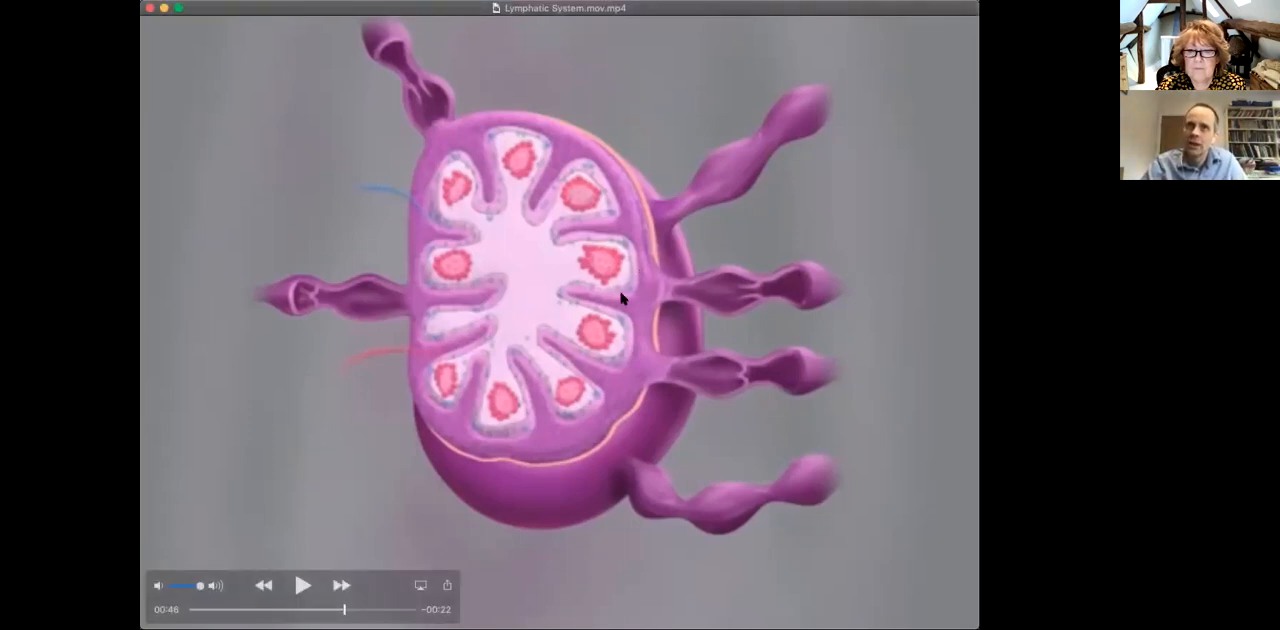
pyautogui.moveTo(742, 432)
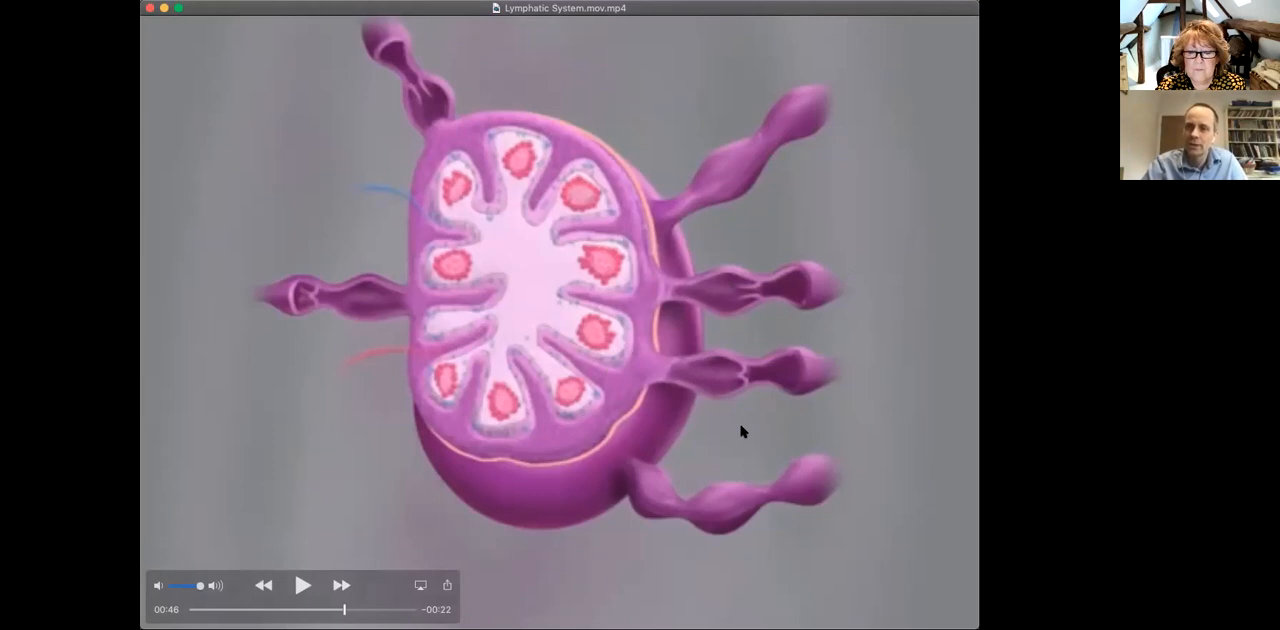
pyautogui.moveTo(292, 568)
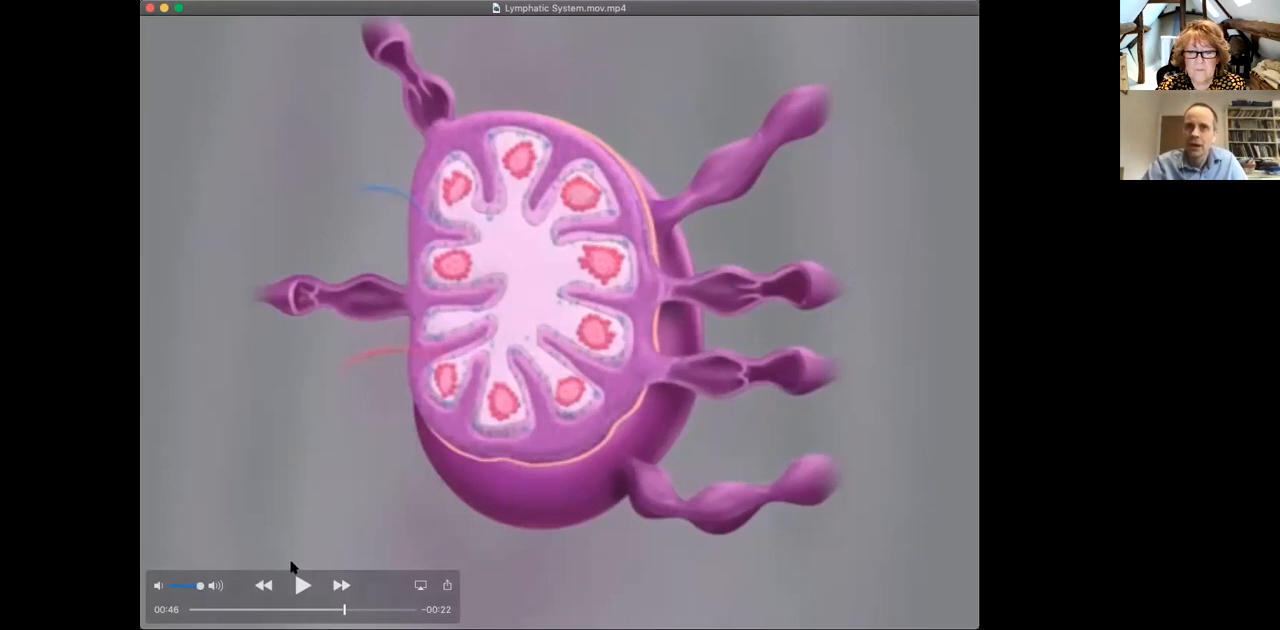
pyautogui.moveTo(296, 576)
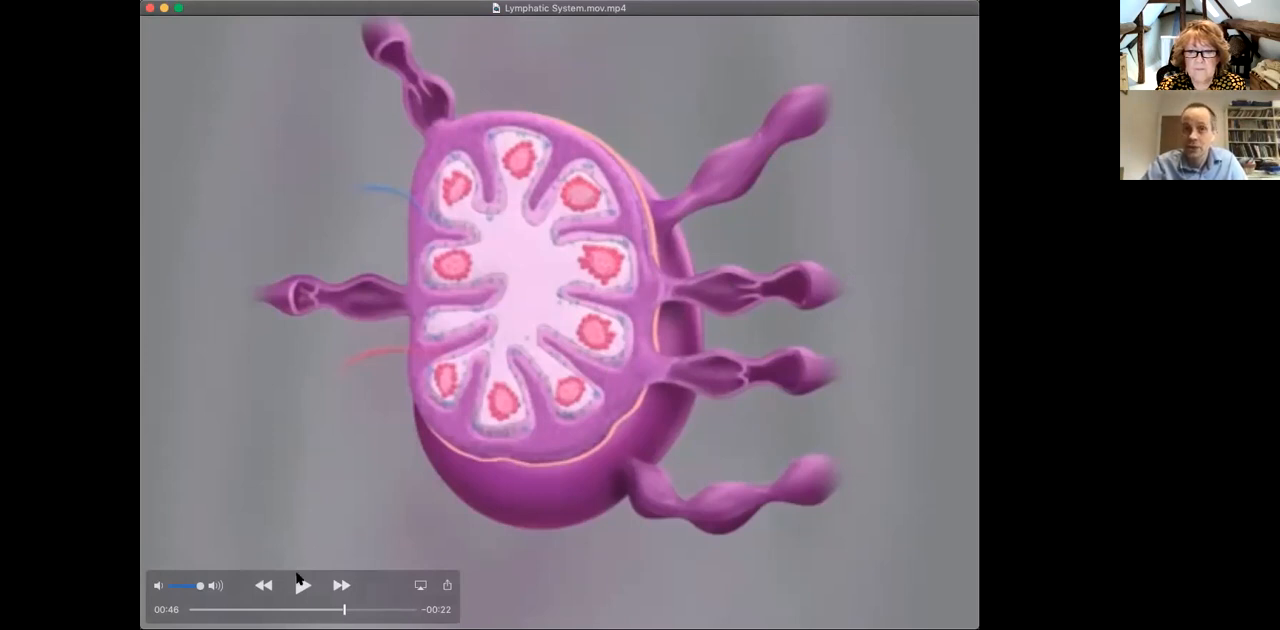
pyautogui.click(304, 584)
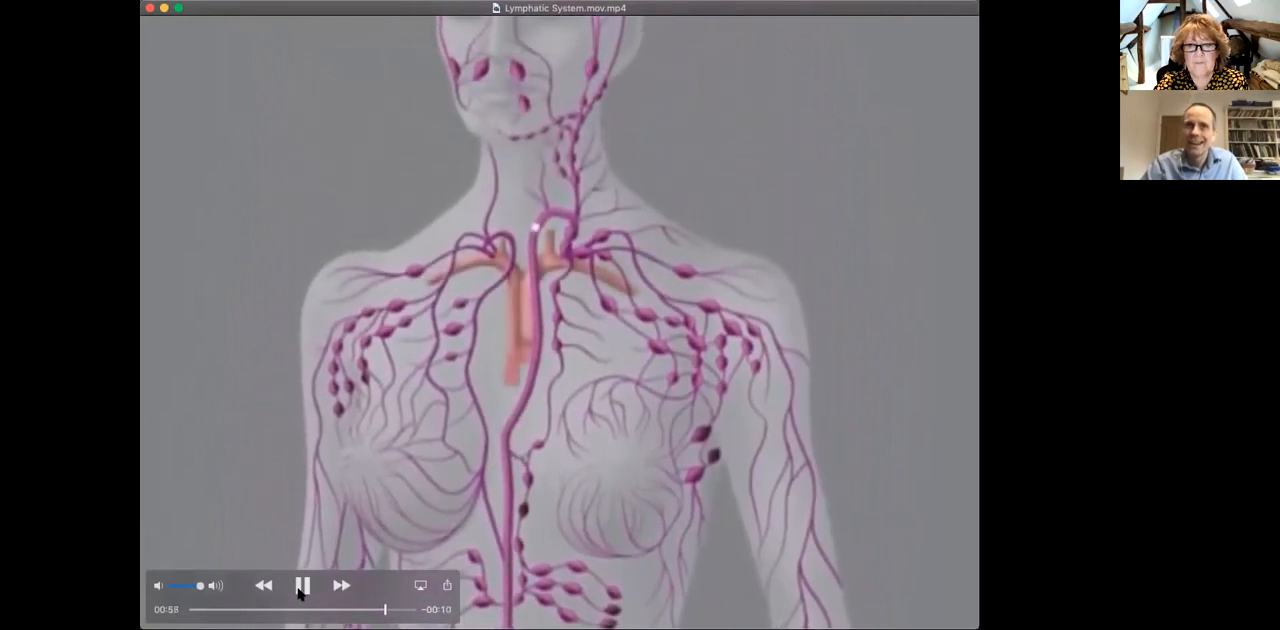
pyautogui.click(302, 584)
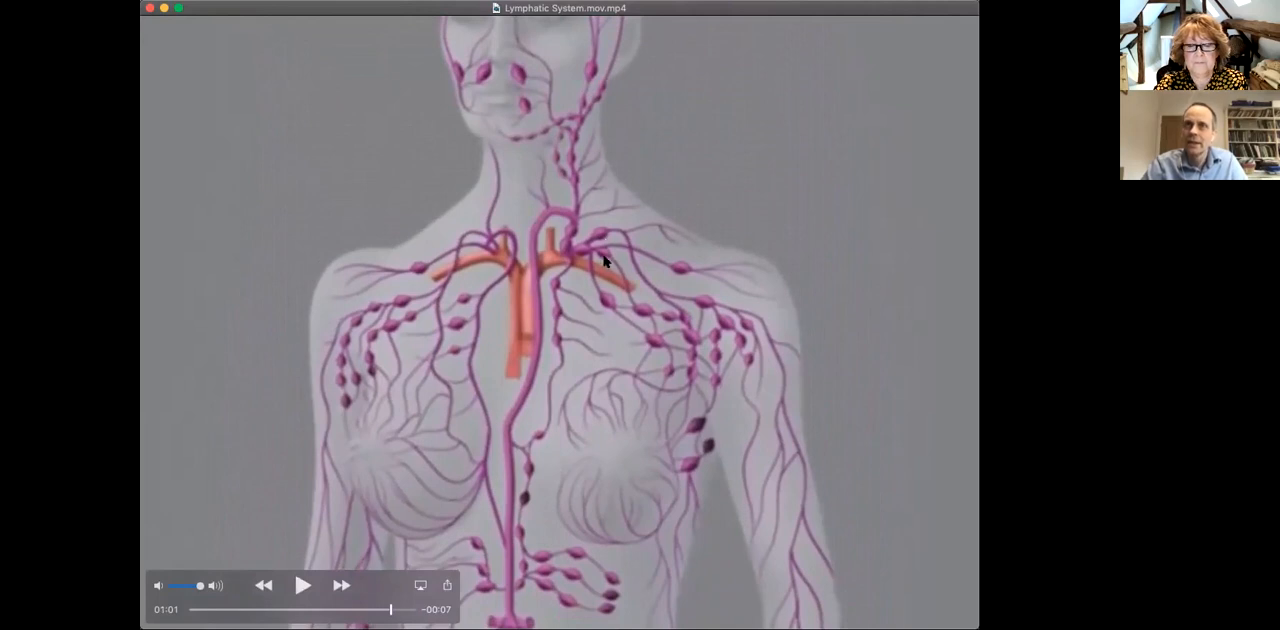
pyautogui.moveTo(576, 292)
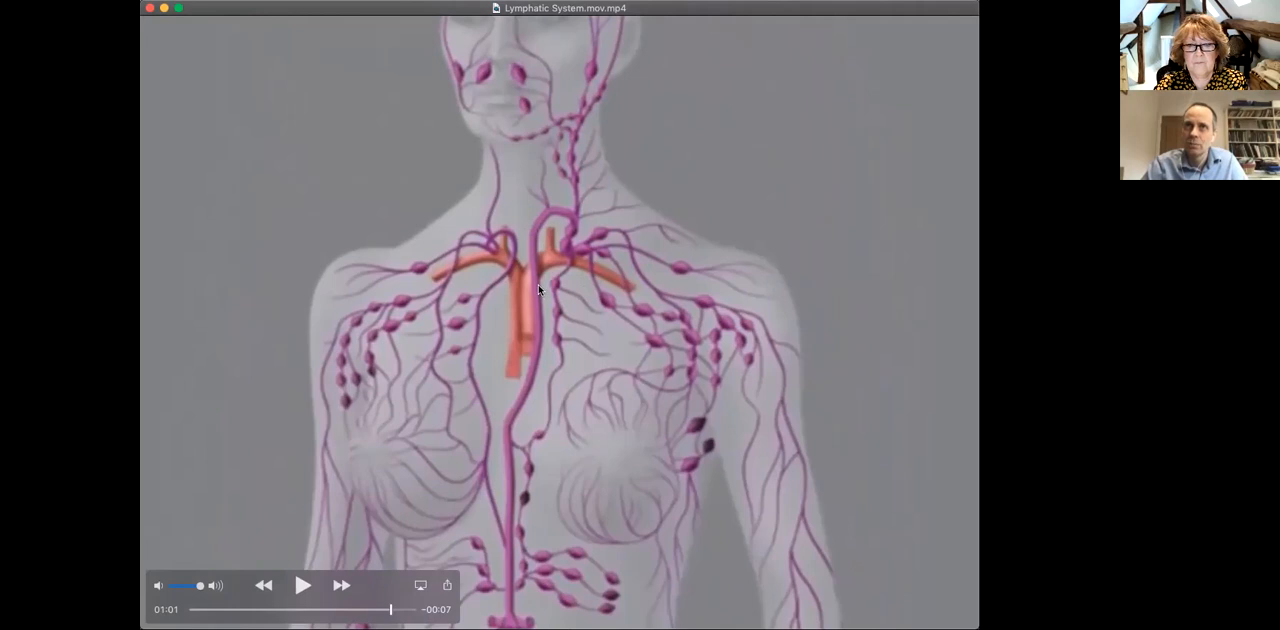
pyautogui.moveTo(528, 386)
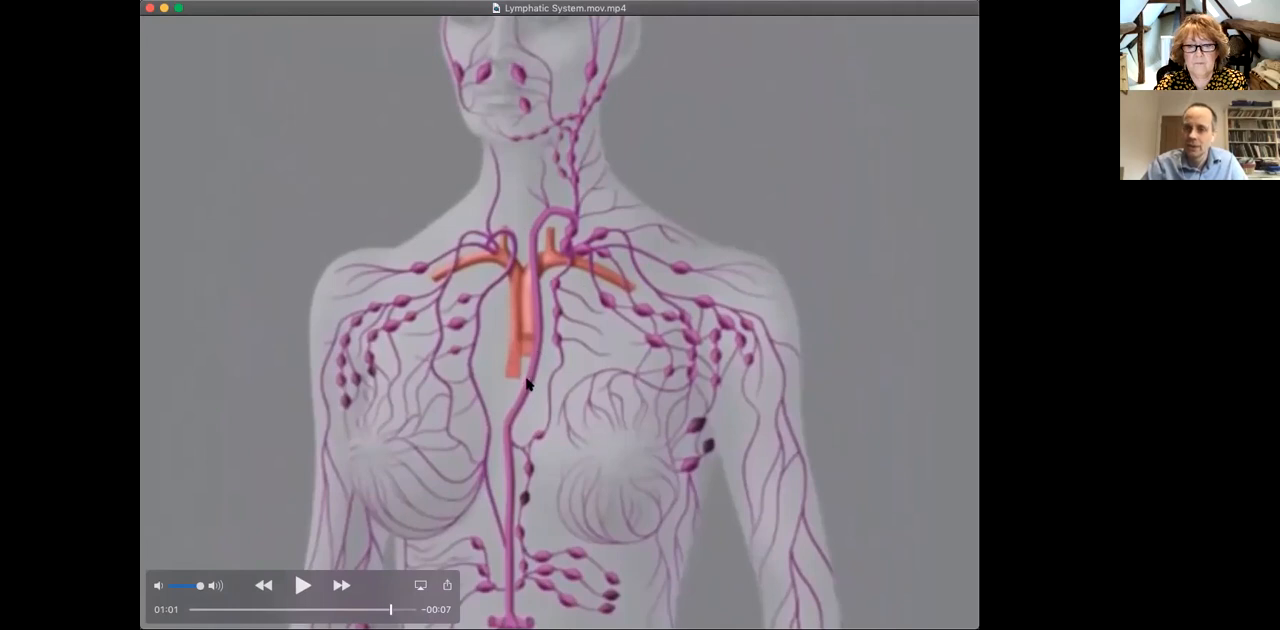
pyautogui.moveTo(264, 180)
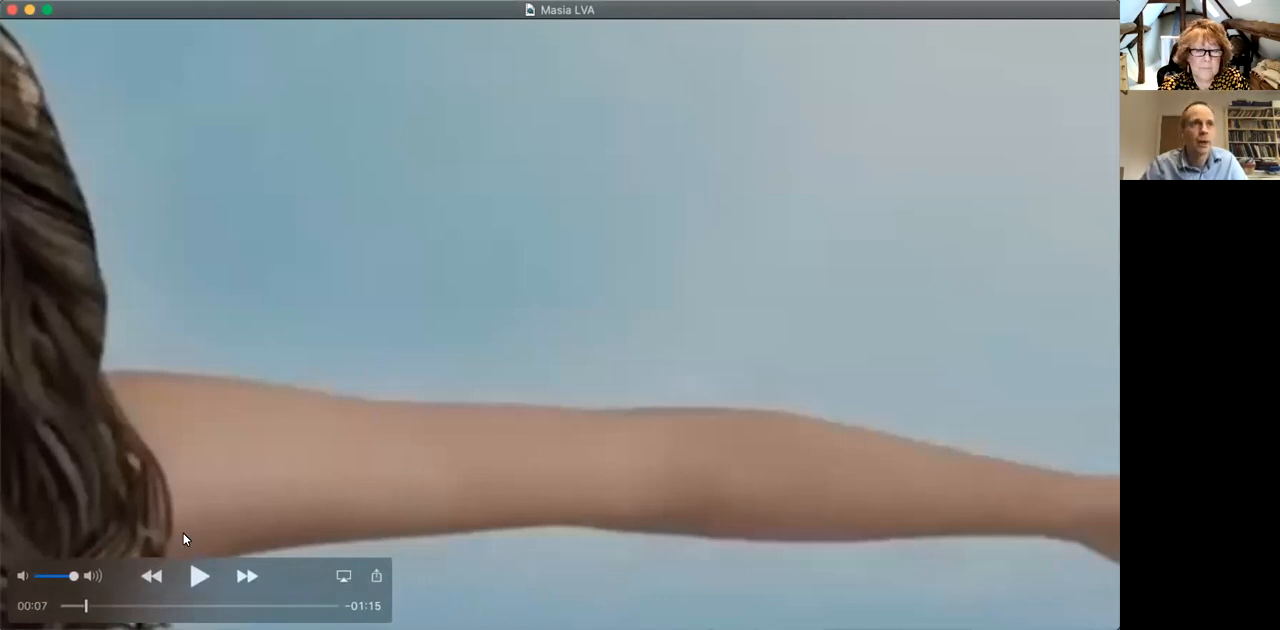
pyautogui.moveTo(196, 574)
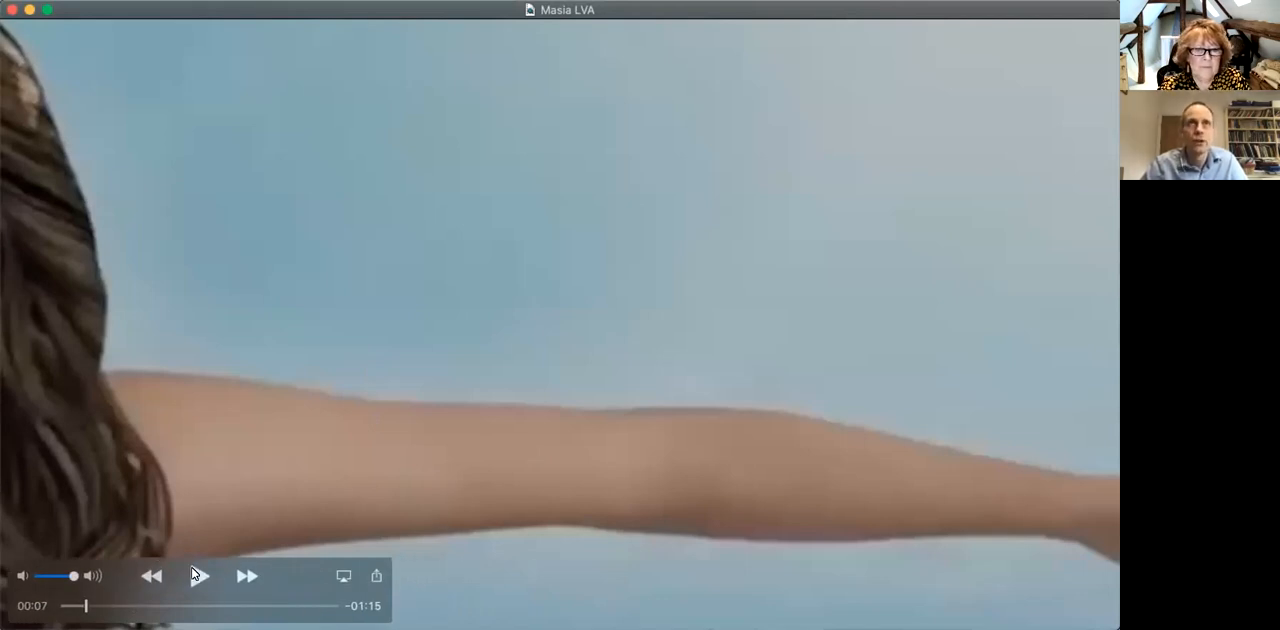
# Play the Masia LVA animation from the outstretched arm to the skin-layer cutaway.
pyautogui.click(198, 576)
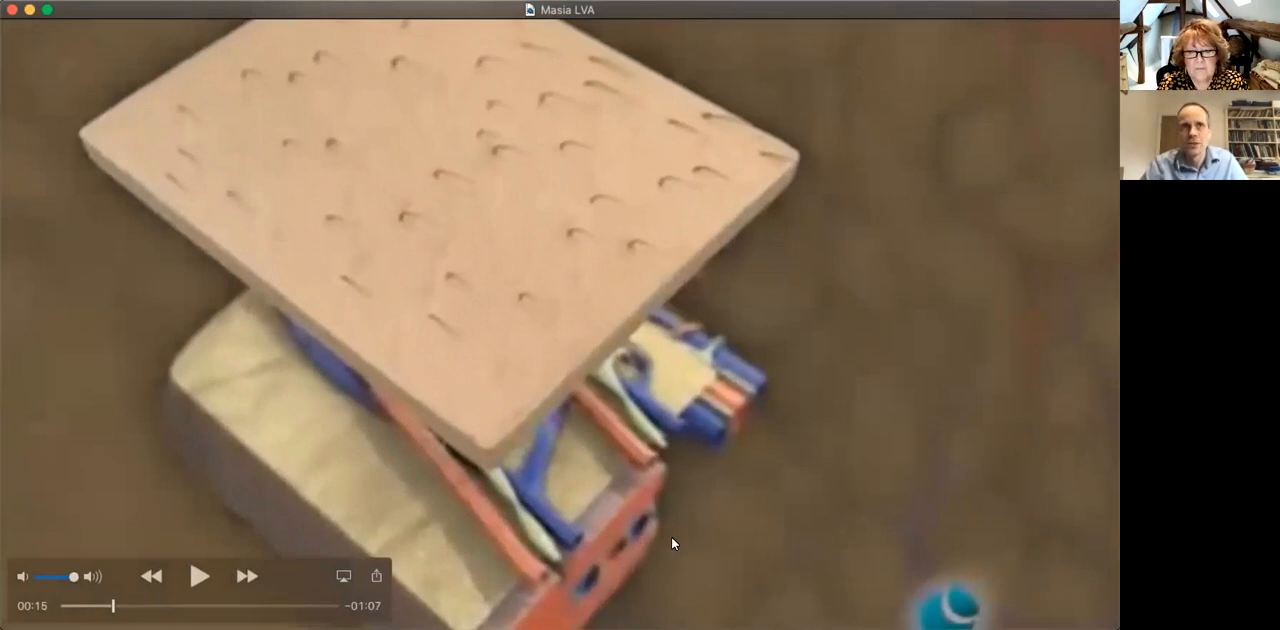
pyautogui.moveTo(576, 420)
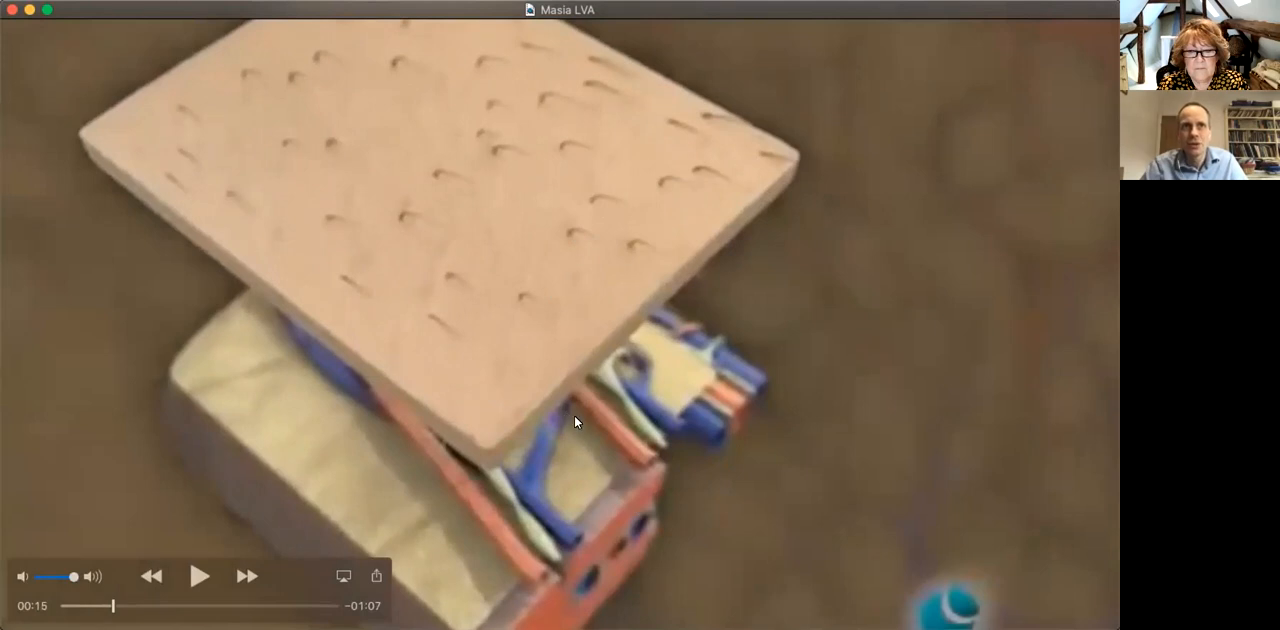
pyautogui.moveTo(584, 448)
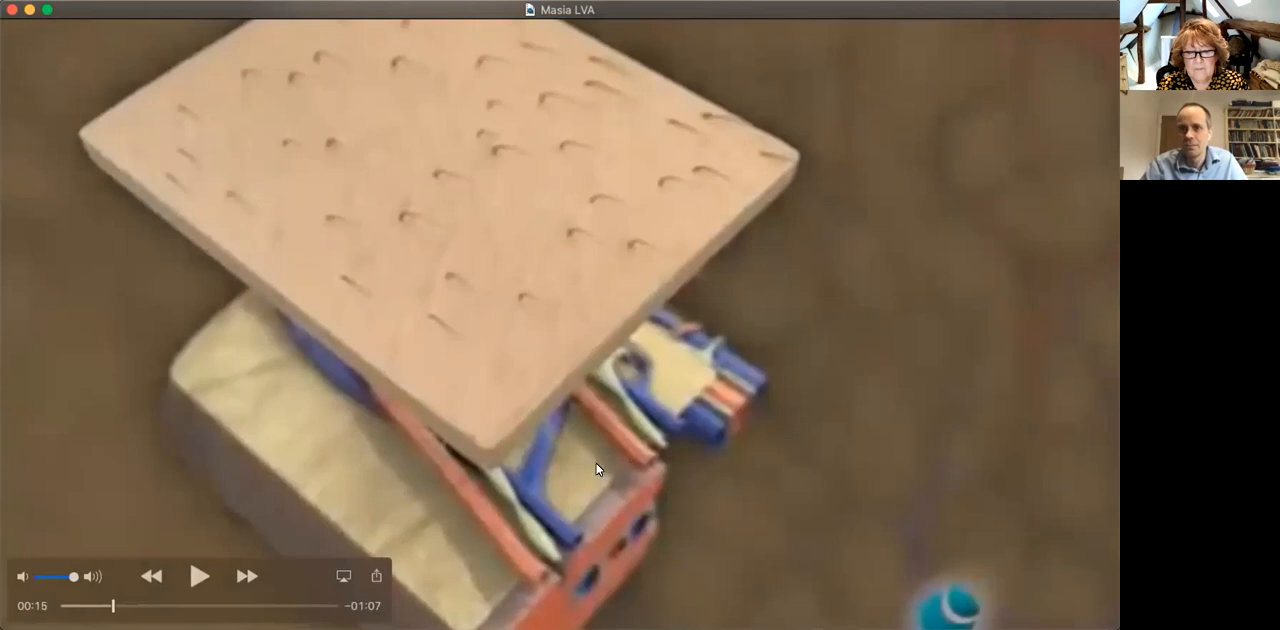
pyautogui.moveTo(596, 456)
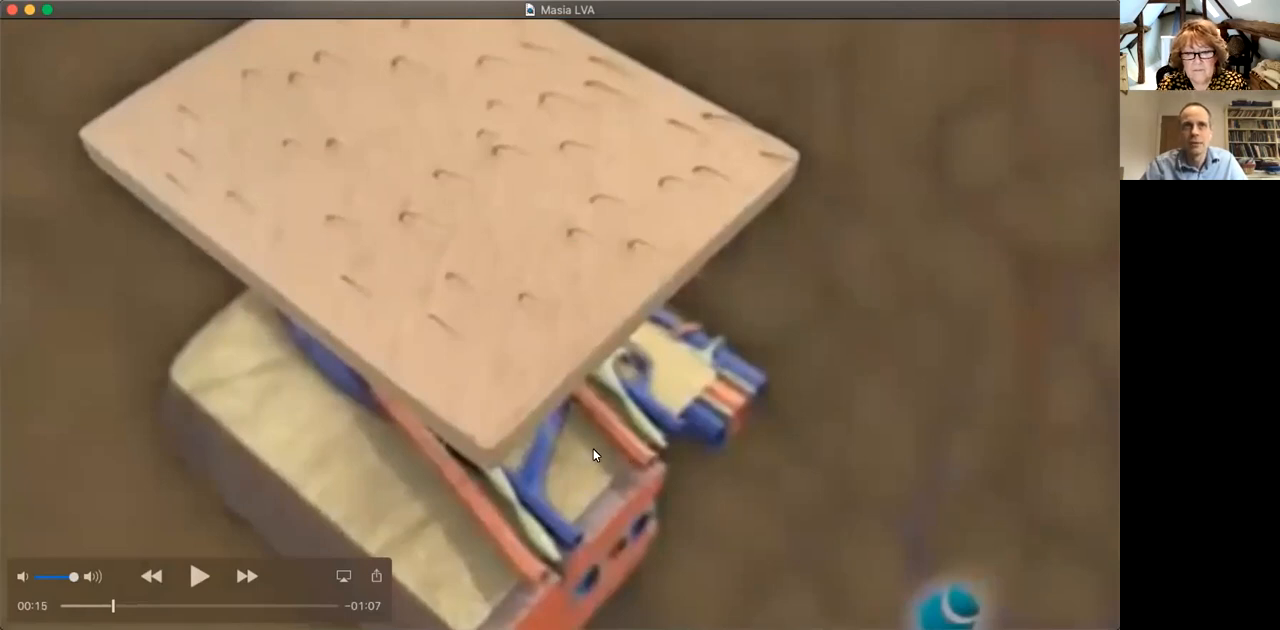
pyautogui.moveTo(536, 584)
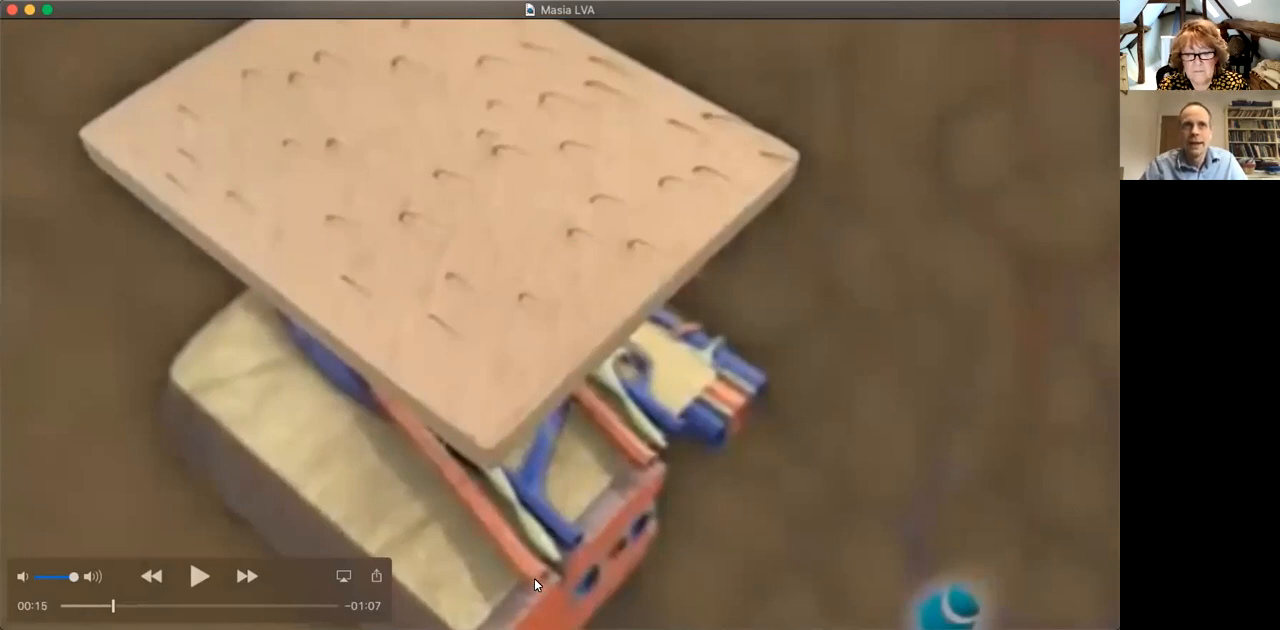
pyautogui.moveTo(510, 504)
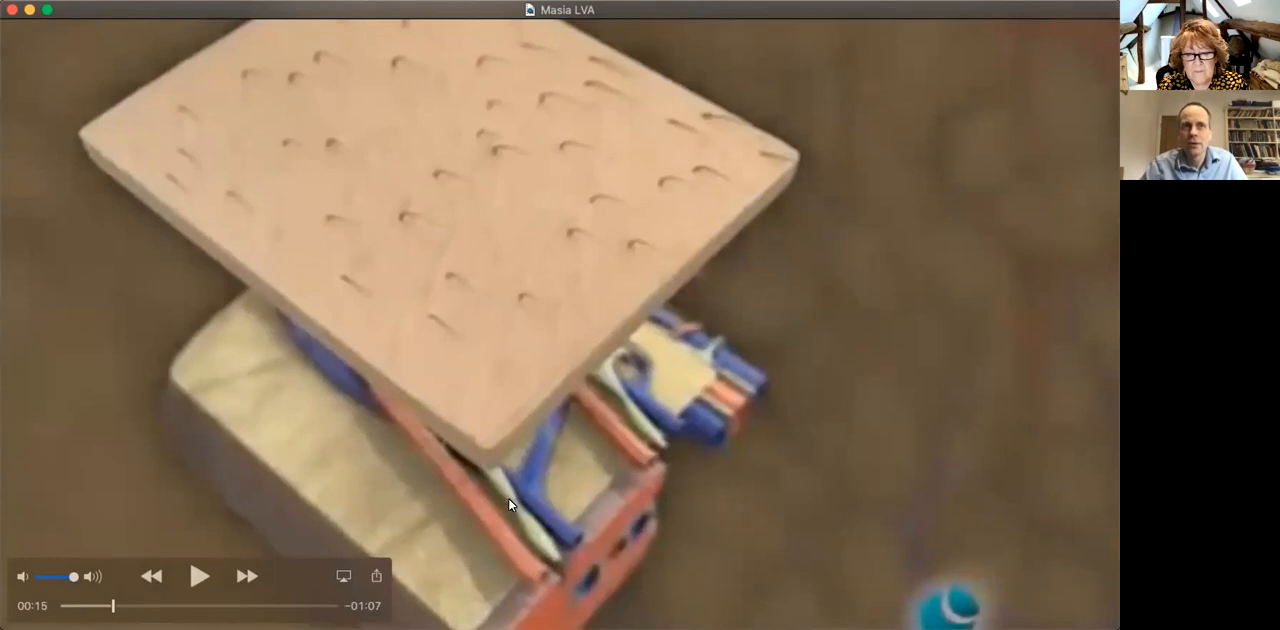
pyautogui.moveTo(510, 500)
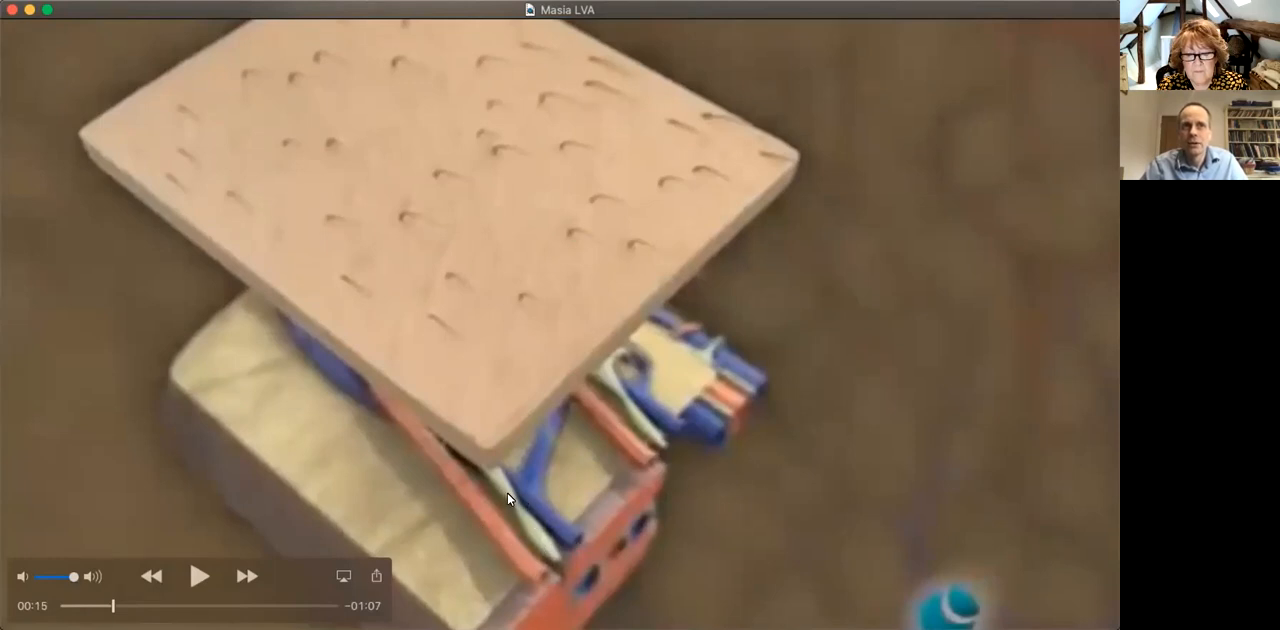
# Resume past the skin cutaway, hold on the lymph-vessel close-up, then continue playback at about 24 seconds.
pyautogui.click(200, 576)
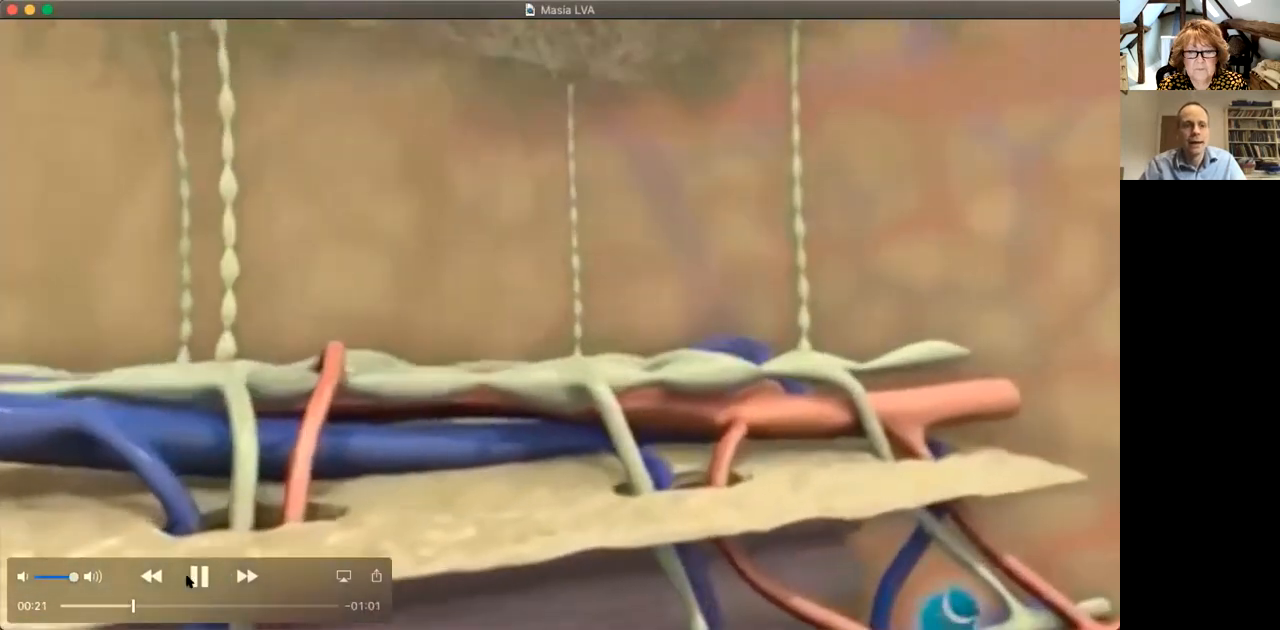
pyautogui.click(198, 576)
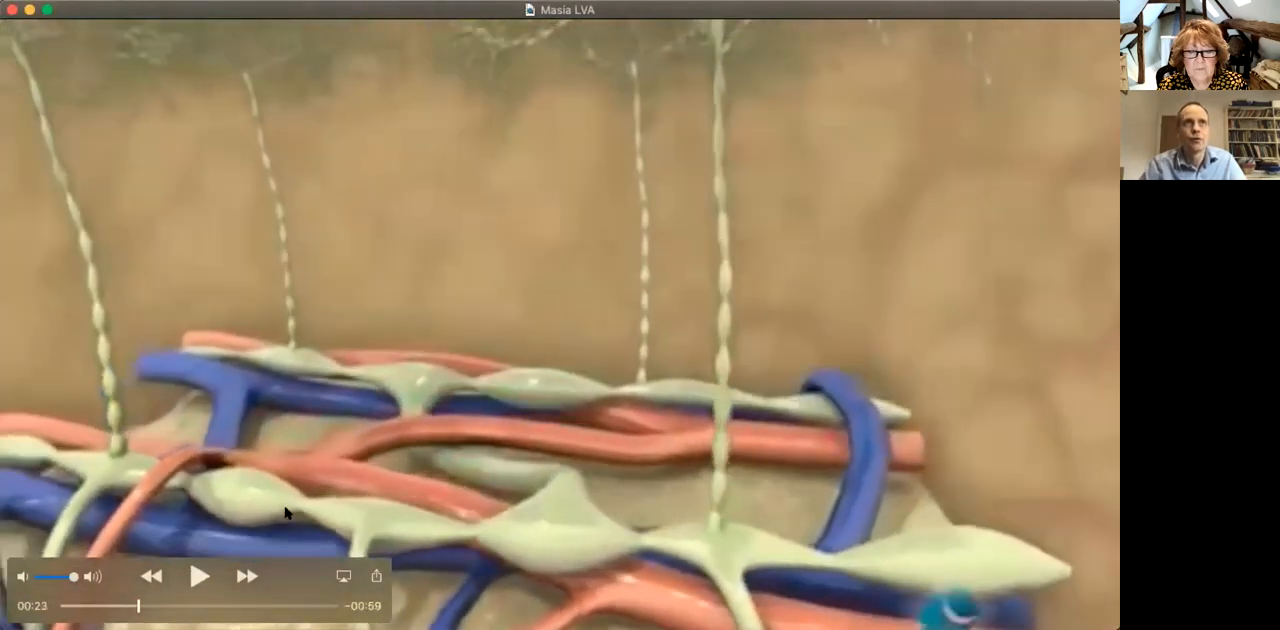
pyautogui.moveTo(356, 54)
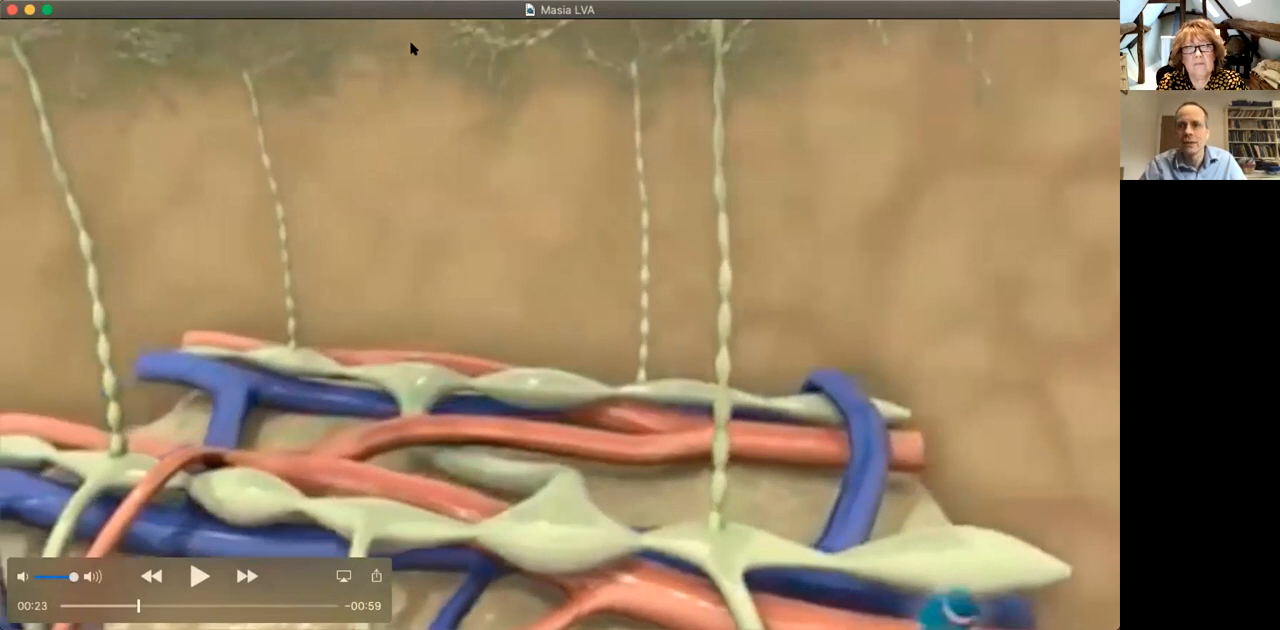
pyautogui.moveTo(308, 64)
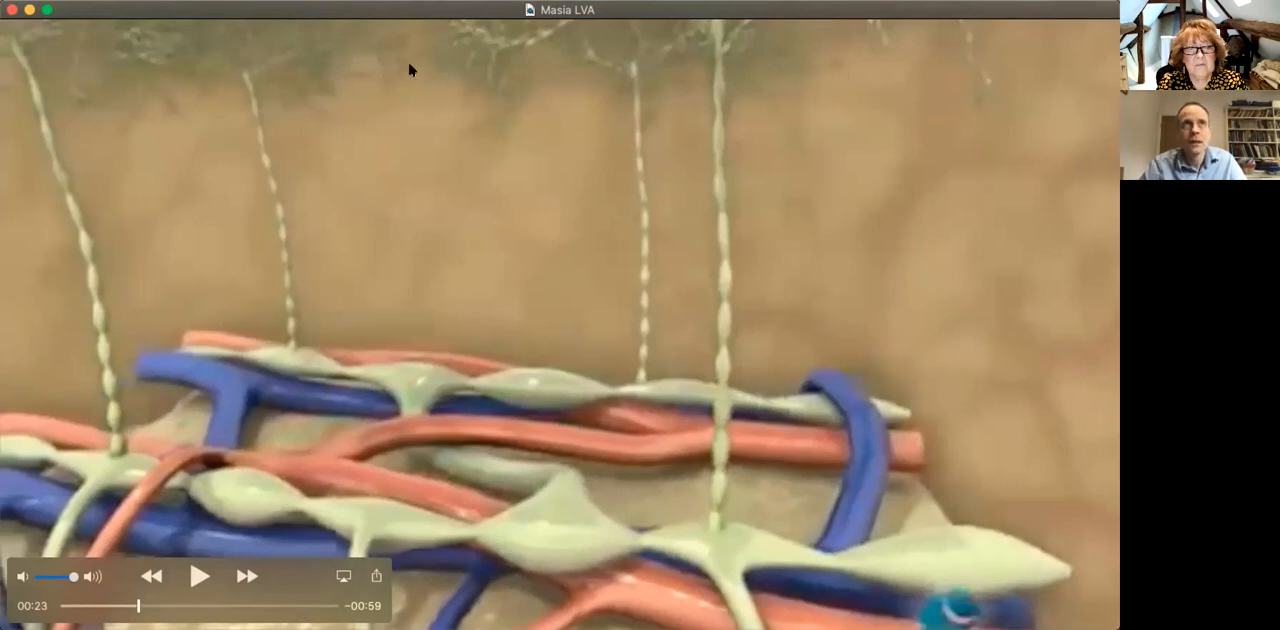
pyautogui.moveTo(300, 50)
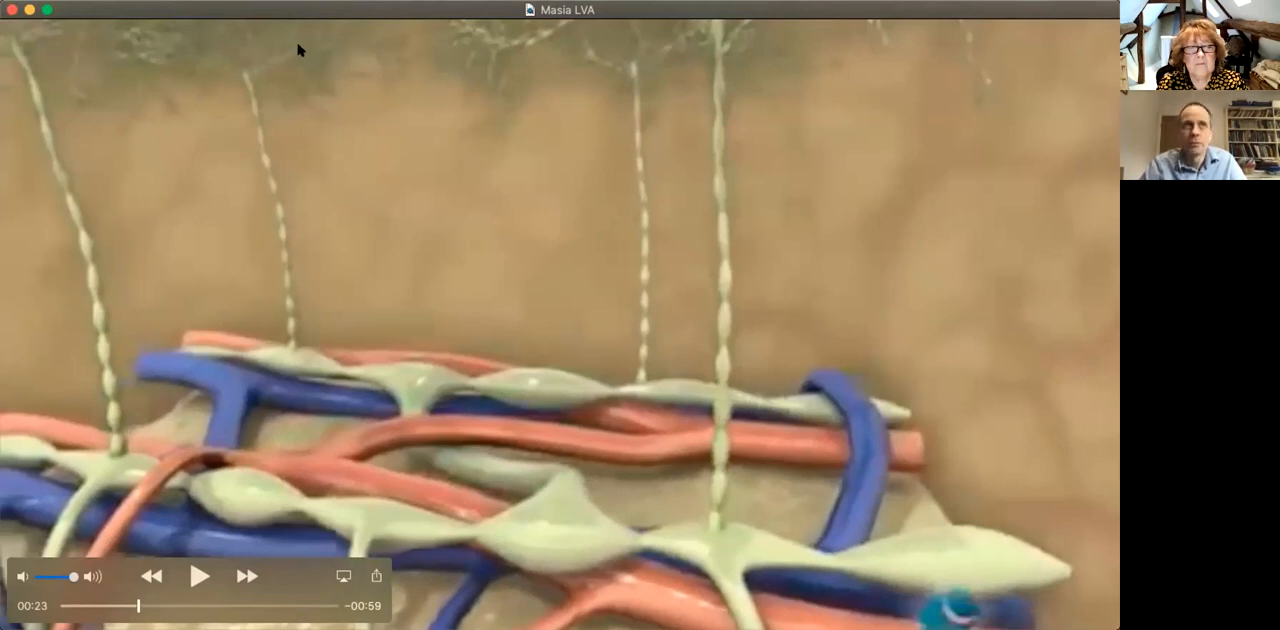
pyautogui.moveTo(240, 54)
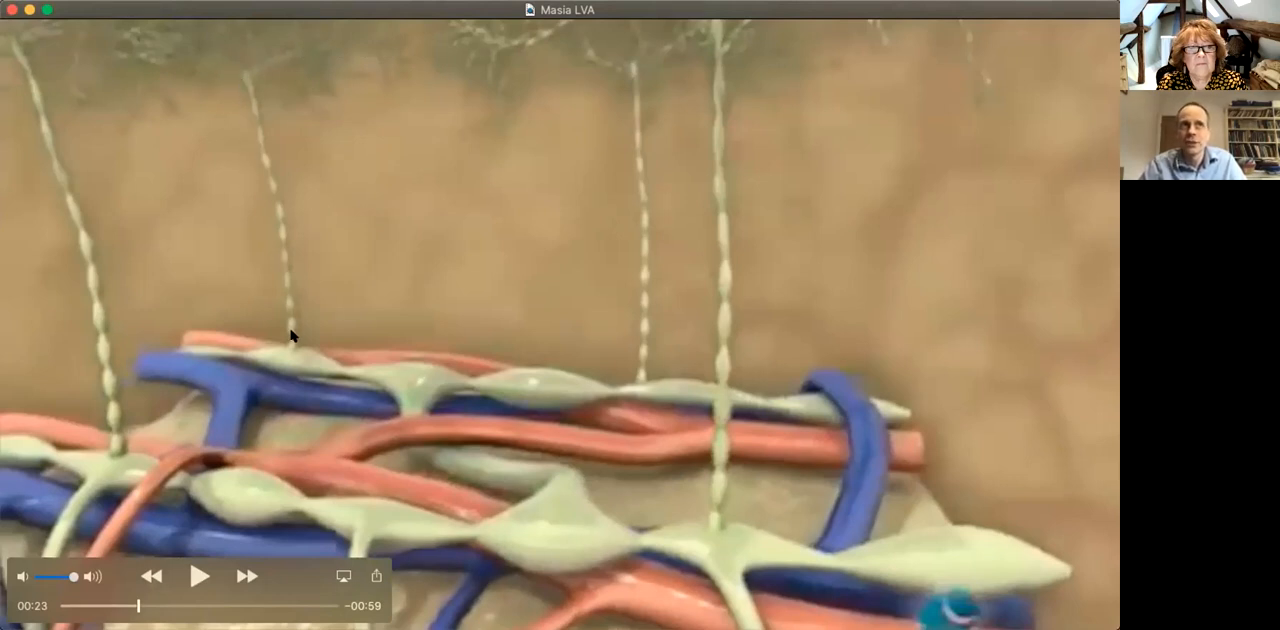
pyautogui.moveTo(548, 544)
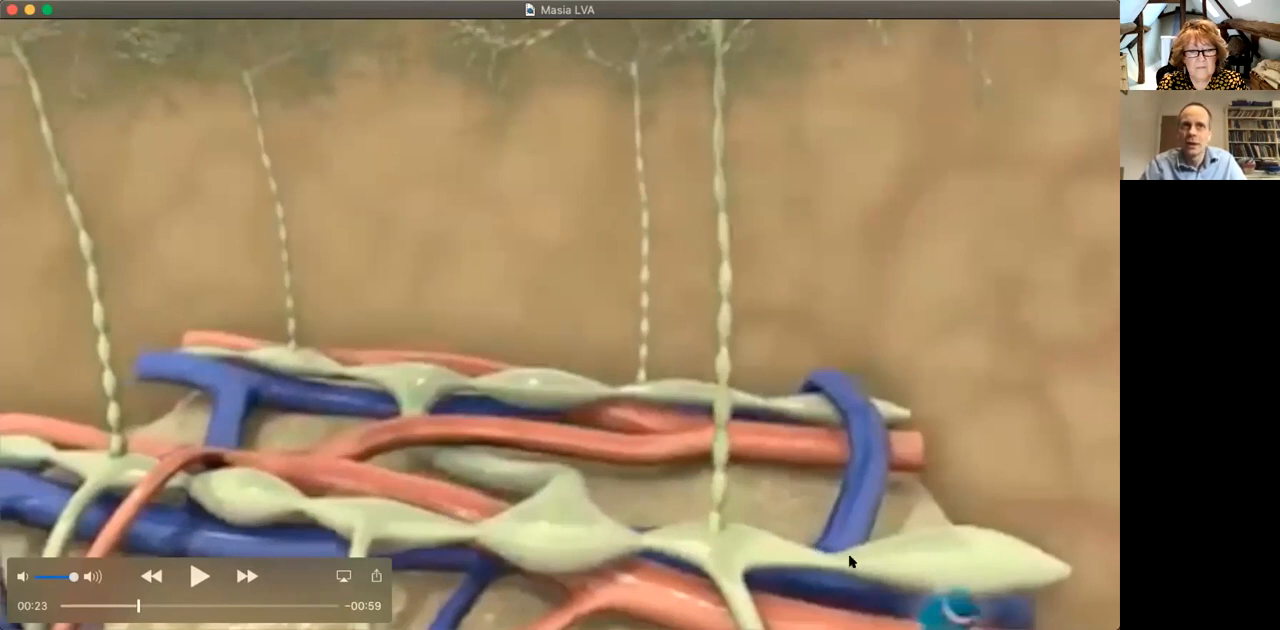
pyautogui.moveTo(352, 516)
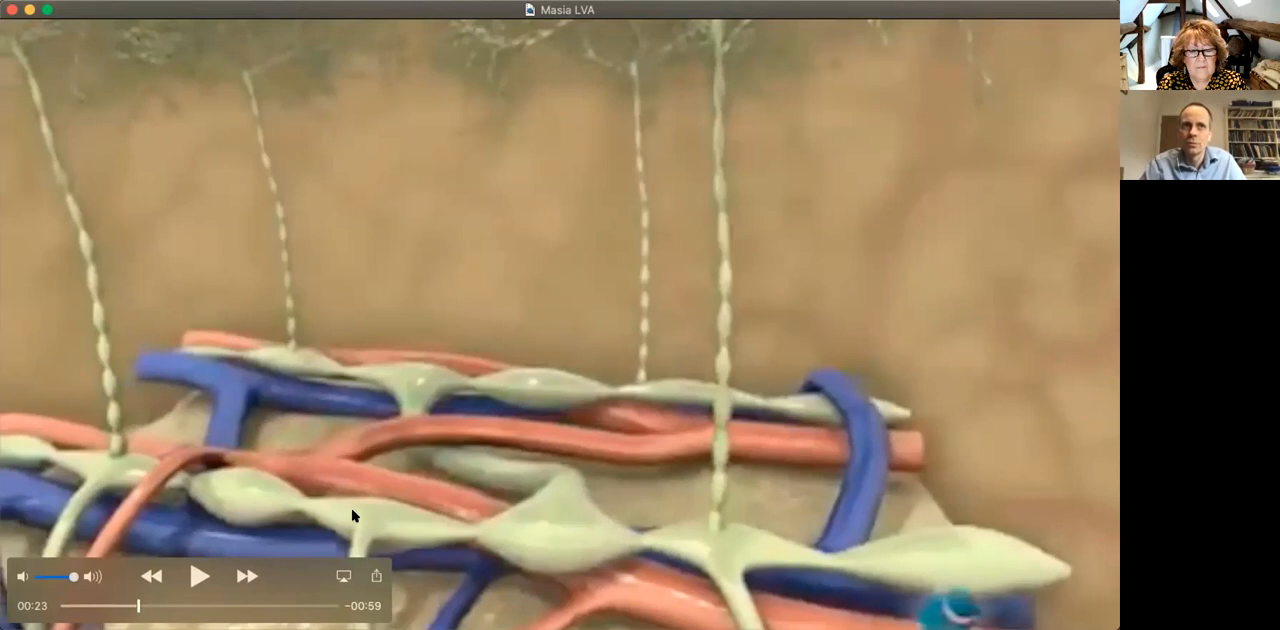
pyautogui.moveTo(564, 544)
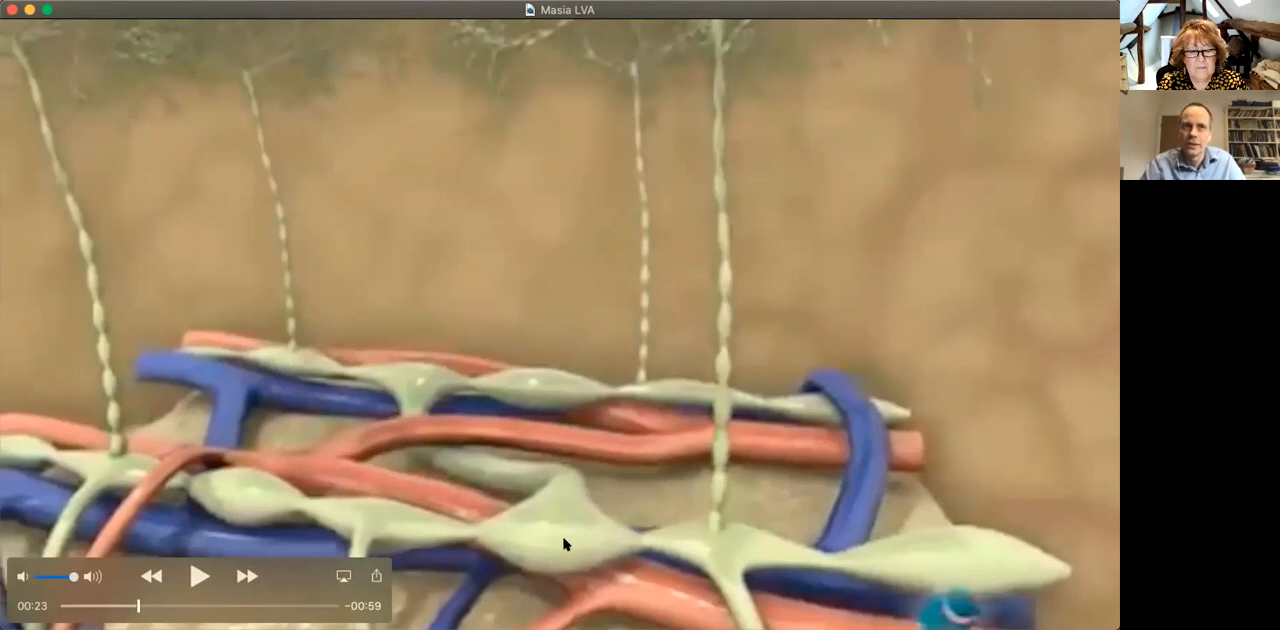
pyautogui.moveTo(448, 544)
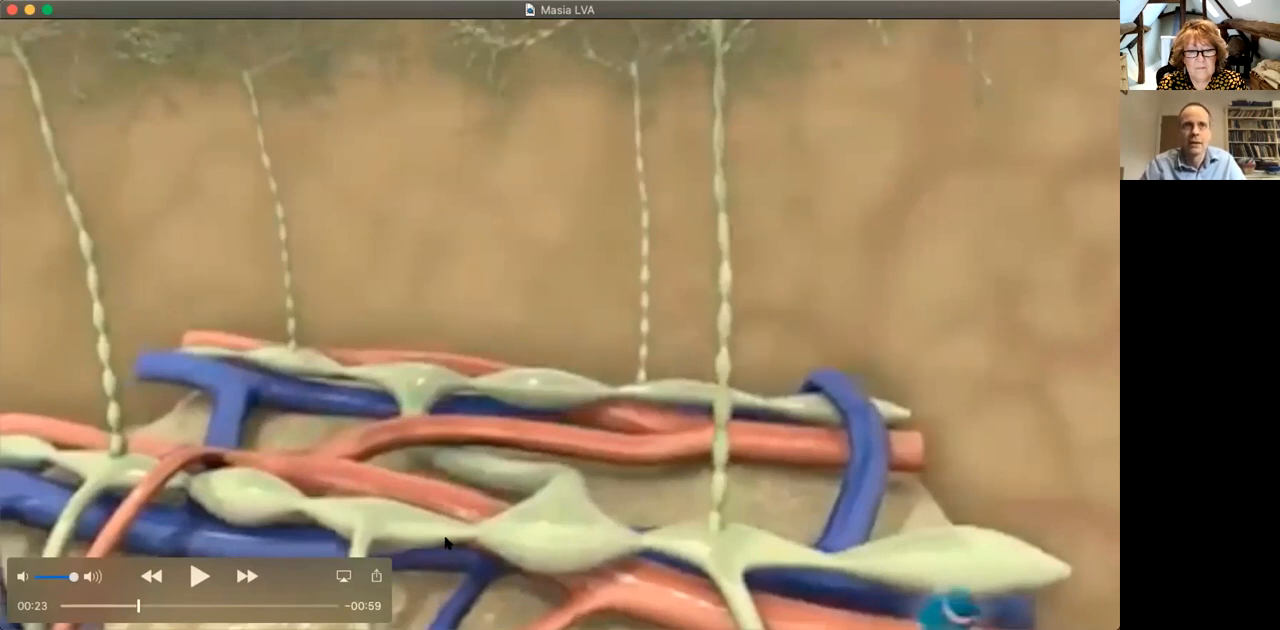
pyautogui.moveTo(520, 568)
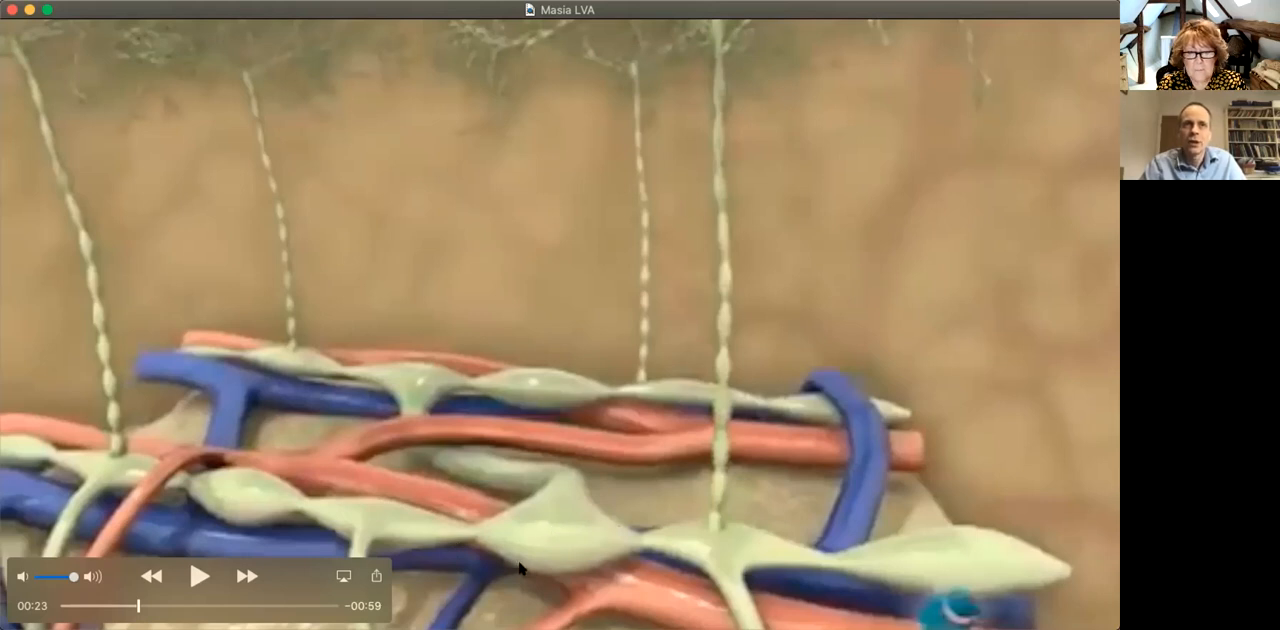
pyautogui.moveTo(546, 548)
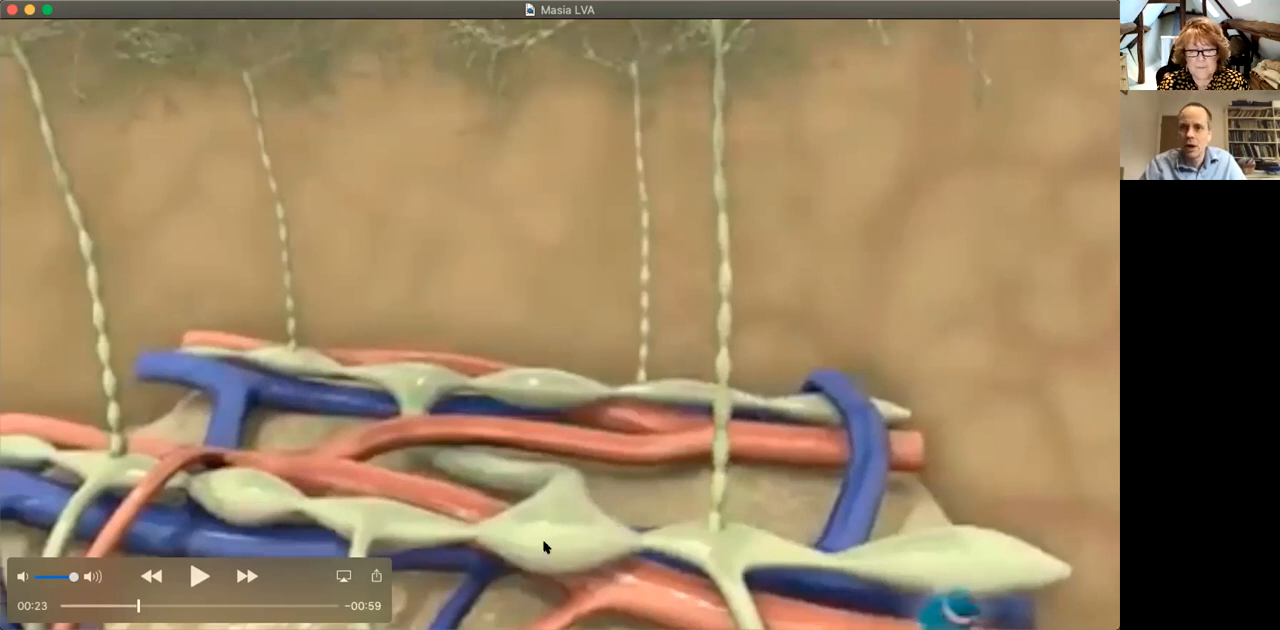
pyautogui.moveTo(544, 568)
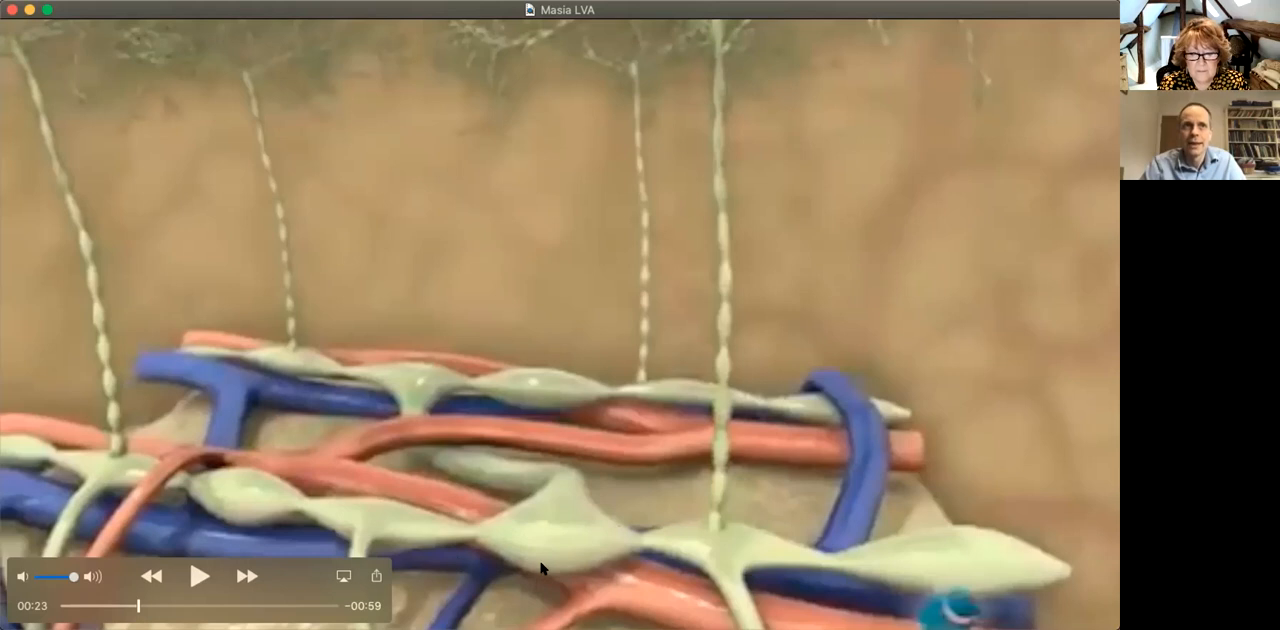
pyautogui.moveTo(576, 108)
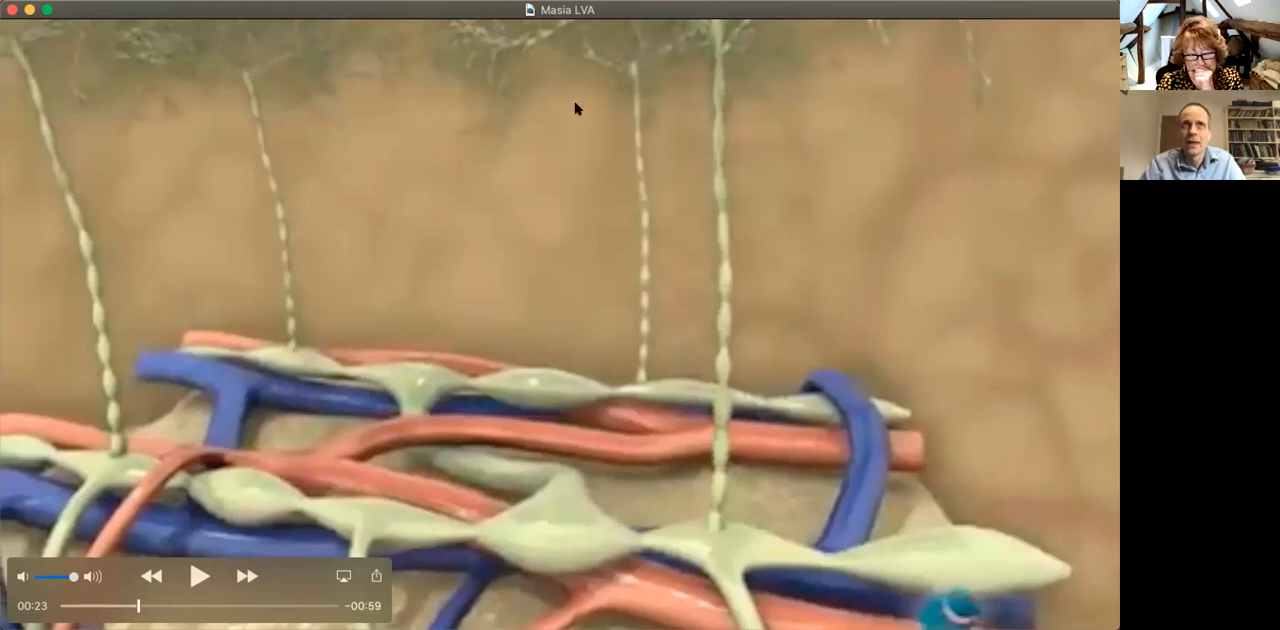
pyautogui.moveTo(500, 64)
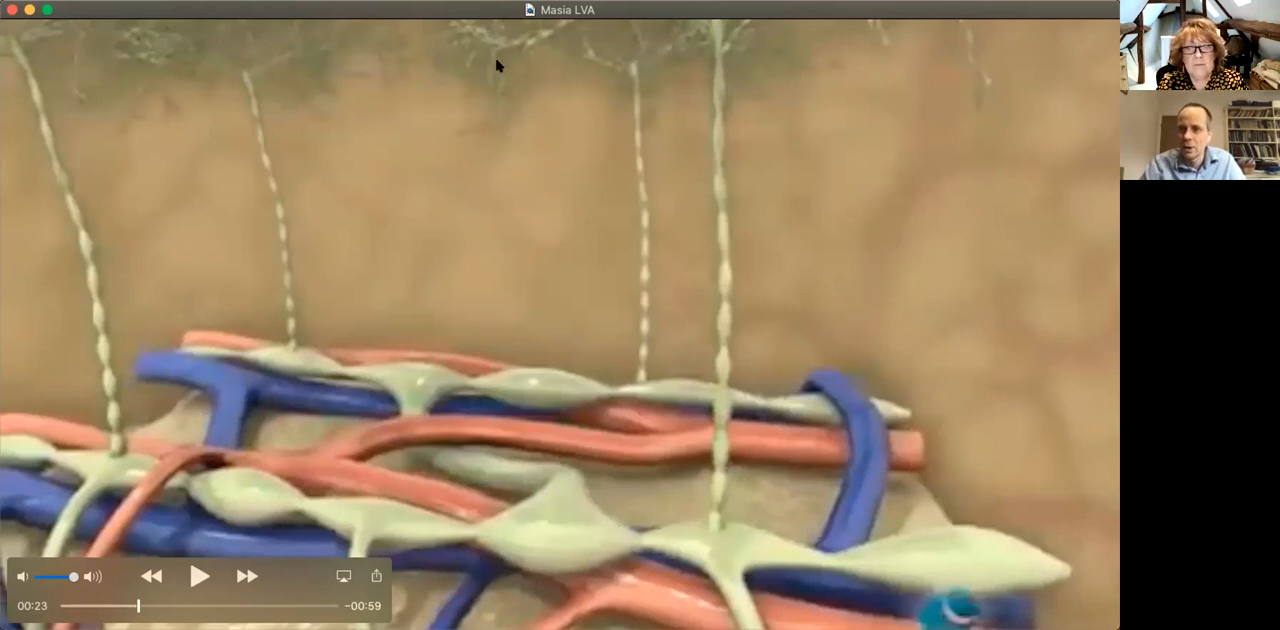
pyautogui.moveTo(230, 514)
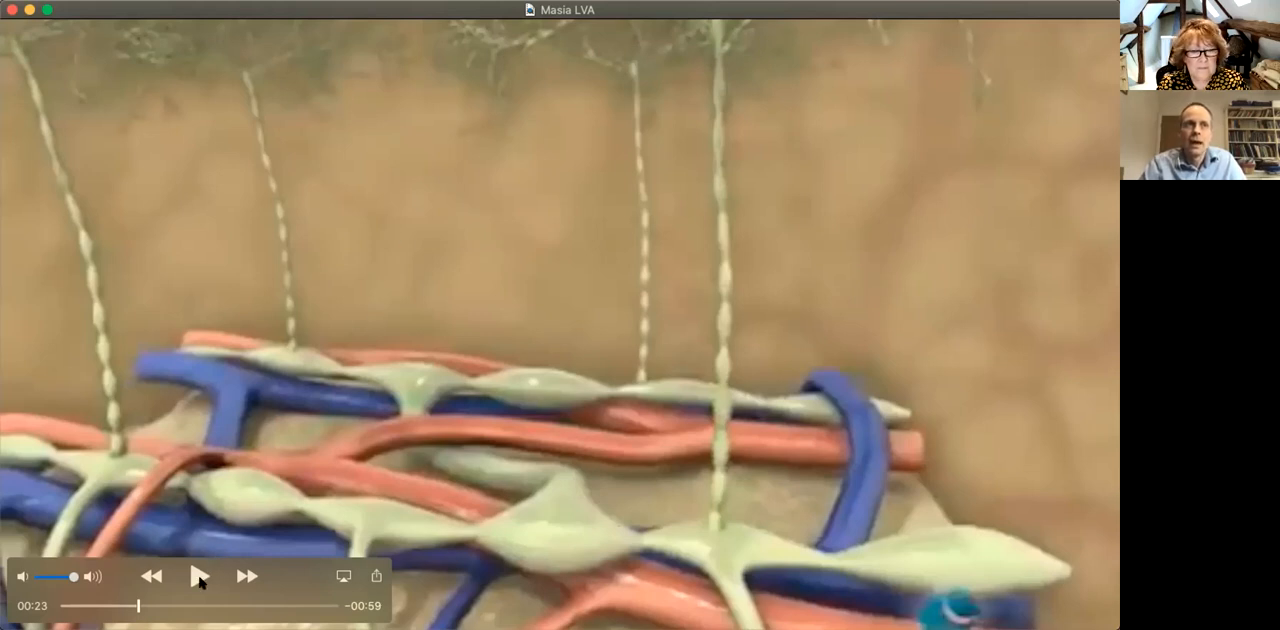
pyautogui.click(200, 576)
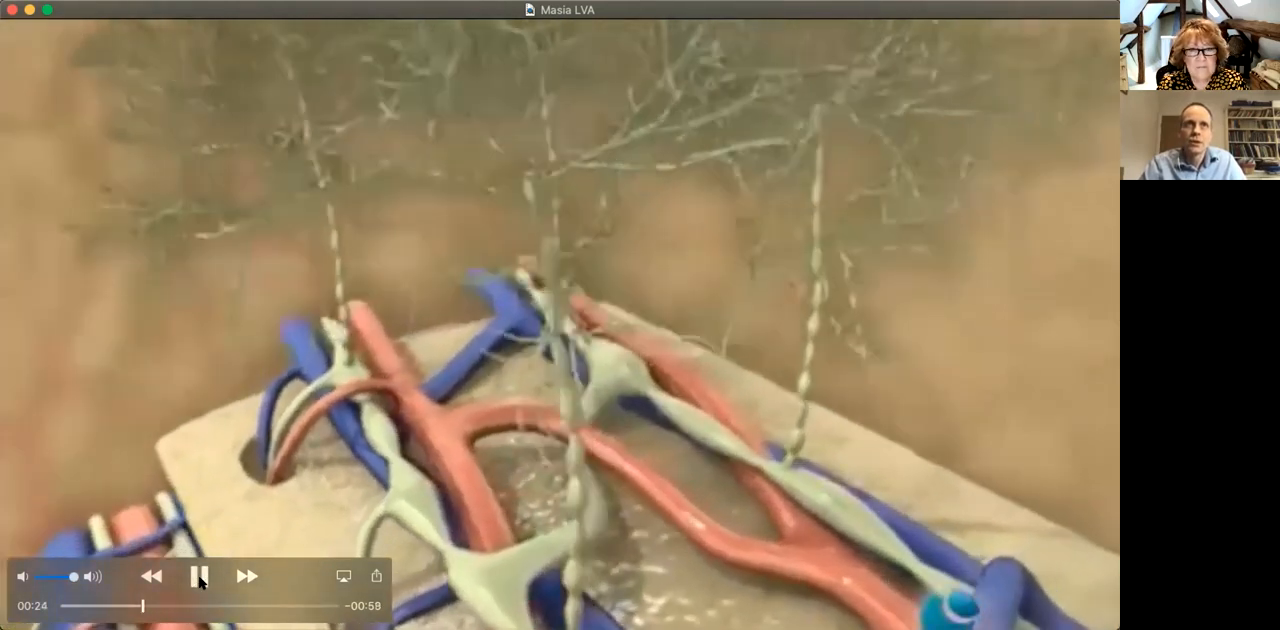